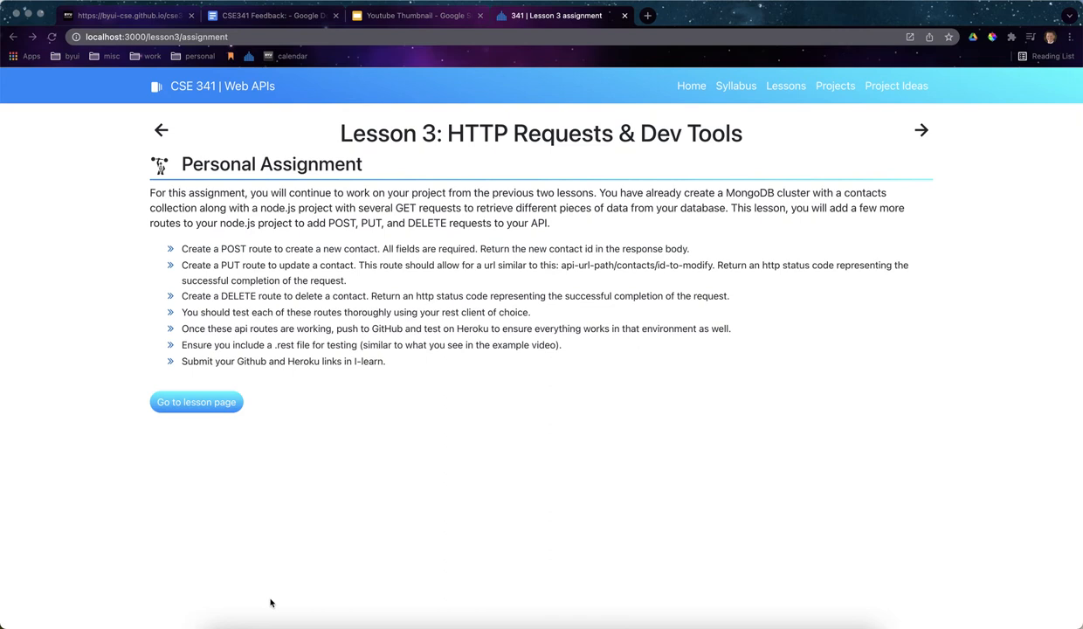
pyautogui.moveTo(192, 171)
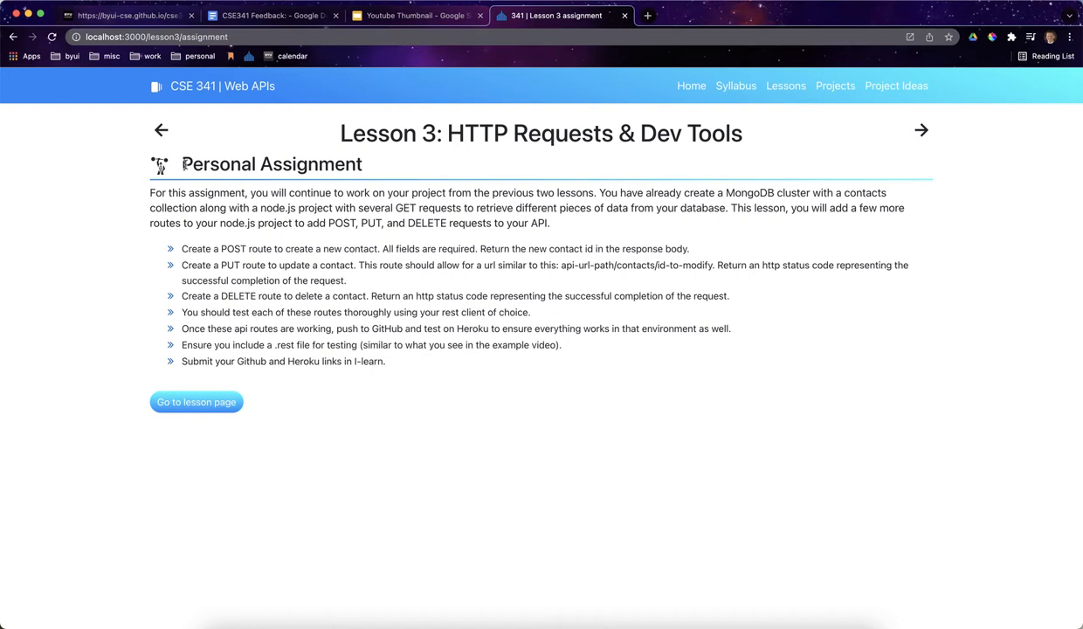
pyautogui.moveTo(380, 176)
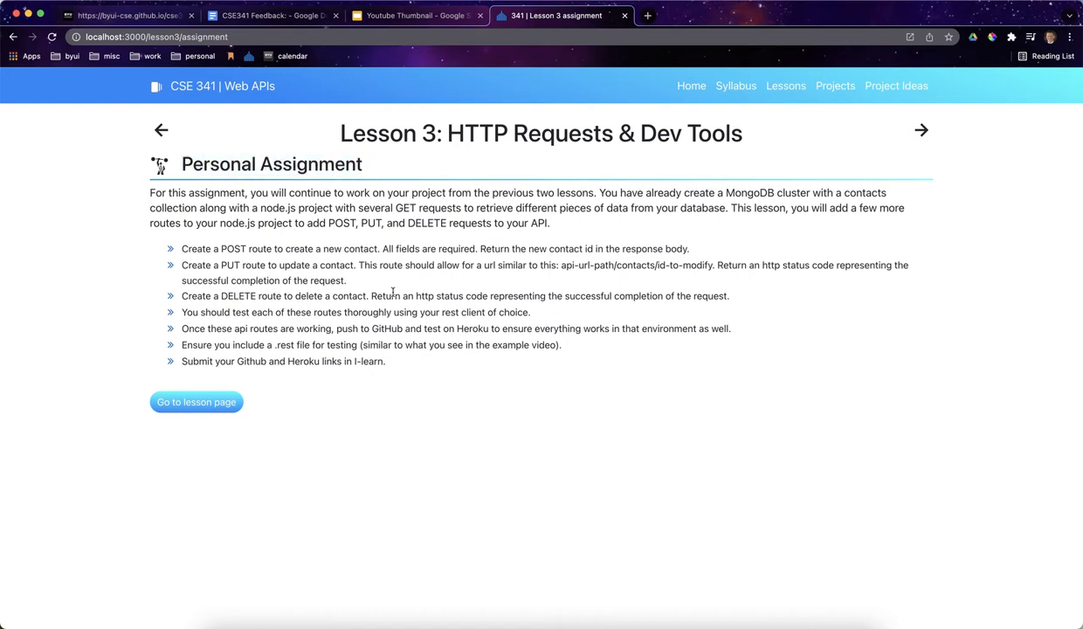
pyautogui.moveTo(365, 307)
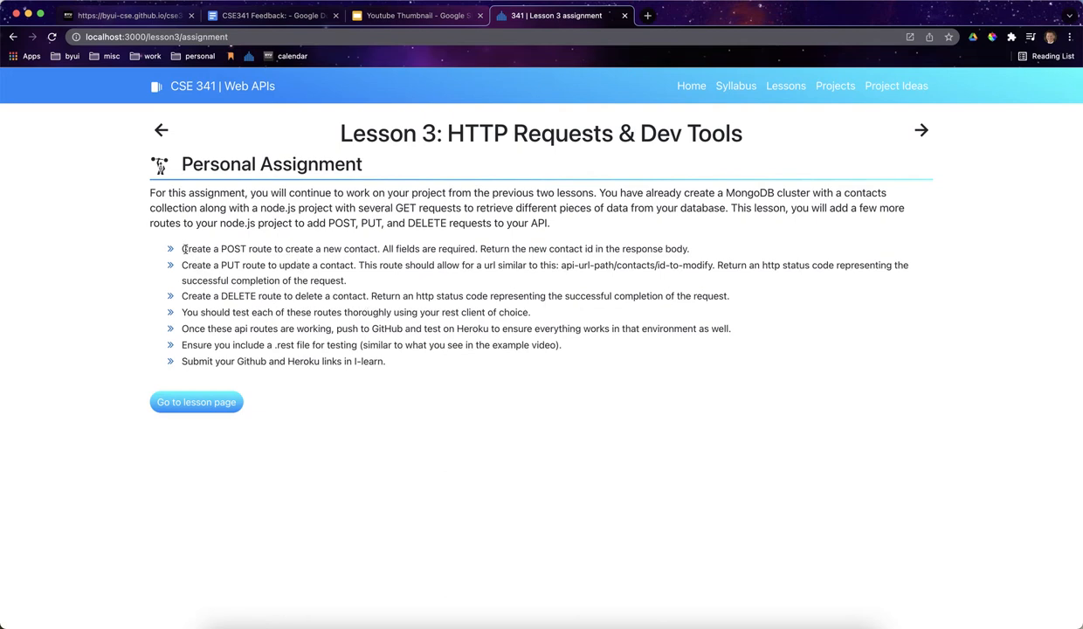
# Highlight the assignment requirements for POST, PUT, DELETE routes and .rest file testing
pyautogui.moveTo(182, 248); pyautogui.dragTo(294, 295)
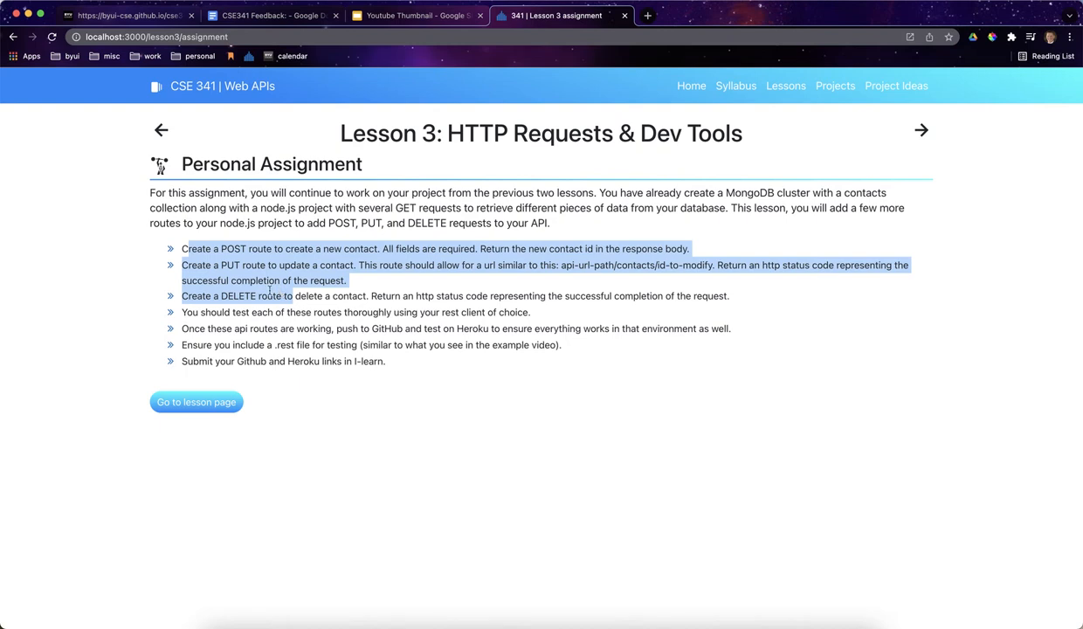
pyautogui.click(210, 312)
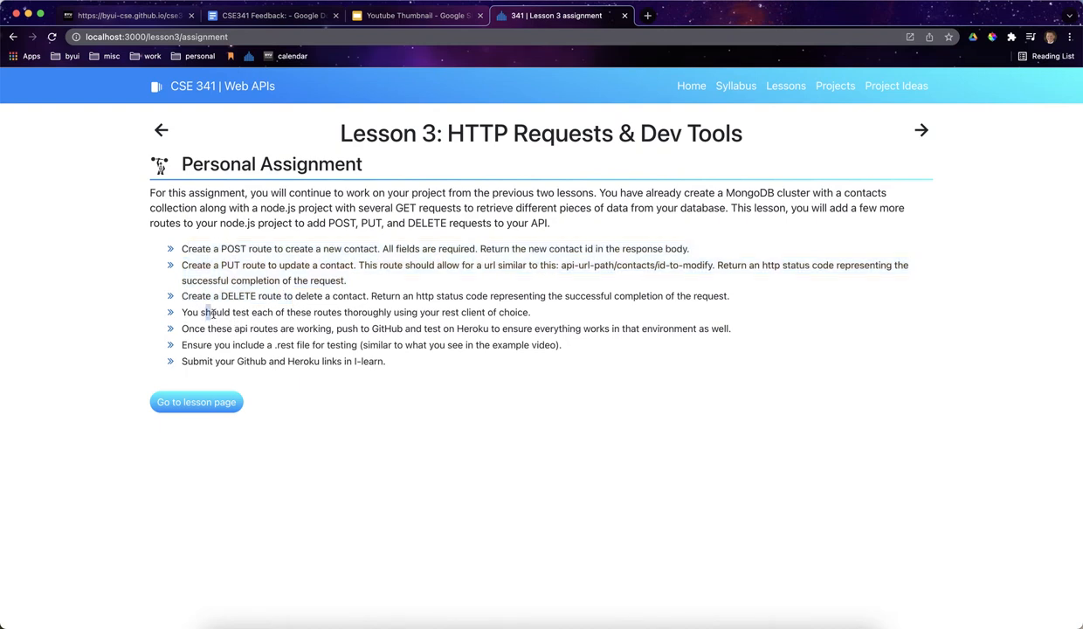
pyautogui.moveTo(293, 328); pyautogui.dragTo(367, 329)
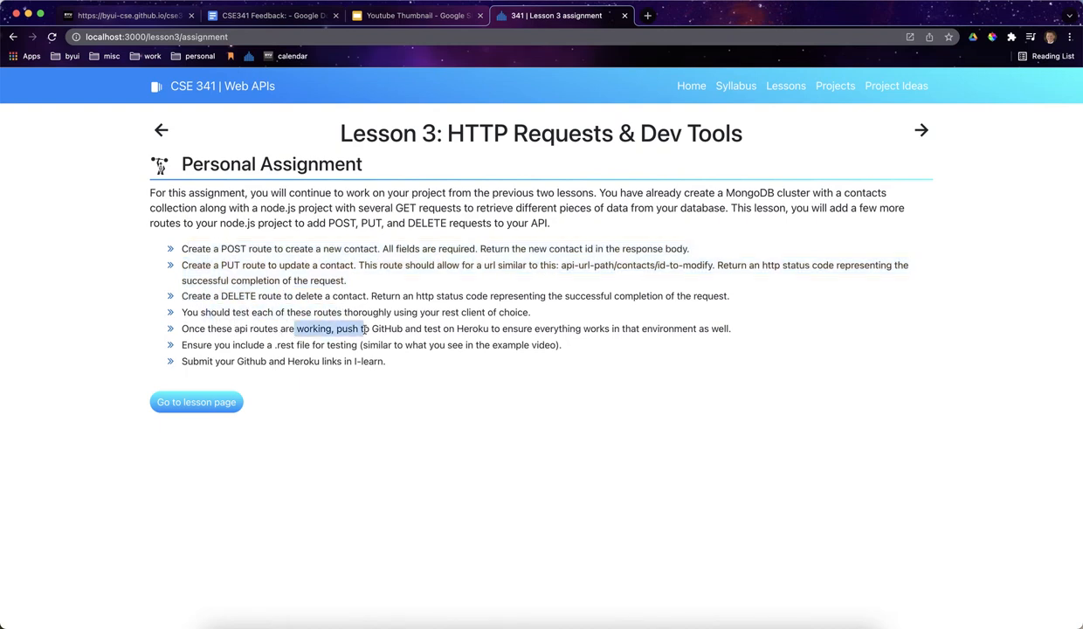
pyautogui.click(234, 335)
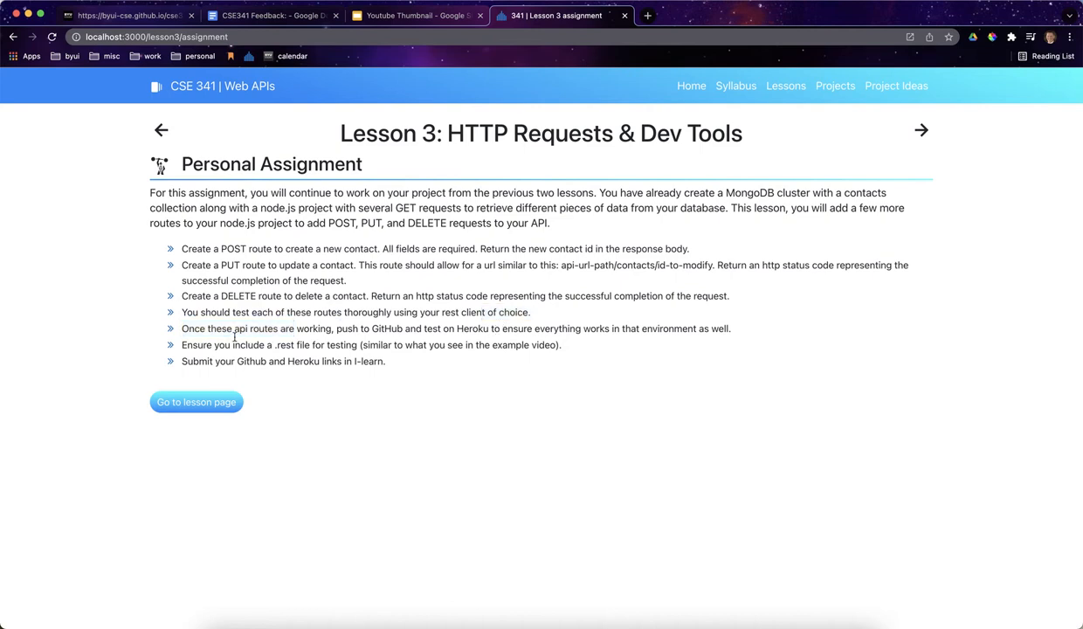
pyautogui.doubleClick(285, 346)
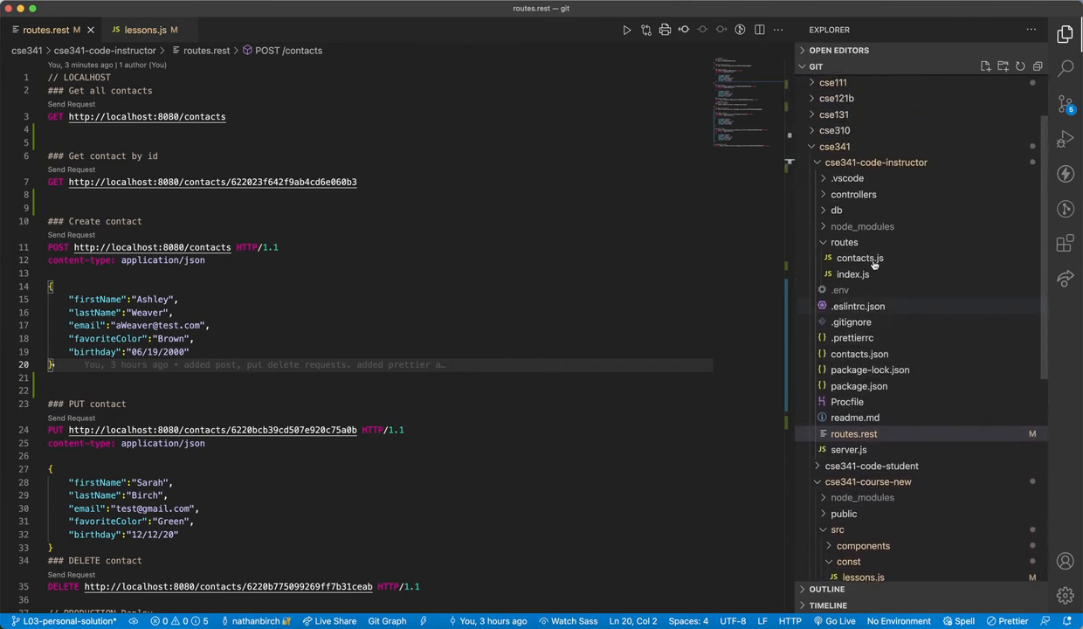
pyautogui.moveTo(849, 451)
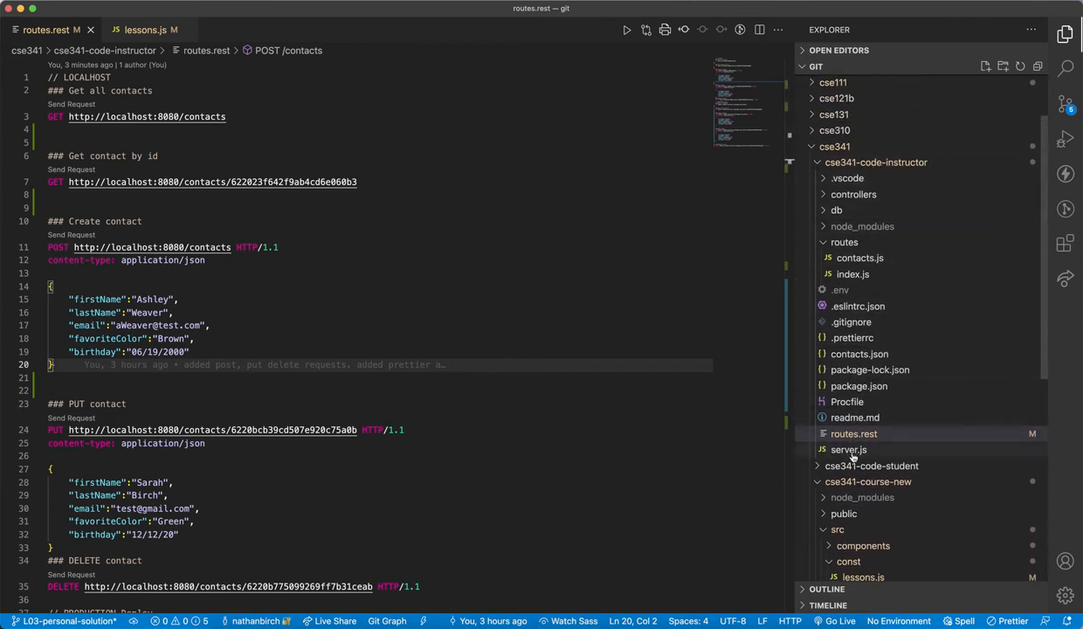
pyautogui.moveTo(873, 171)
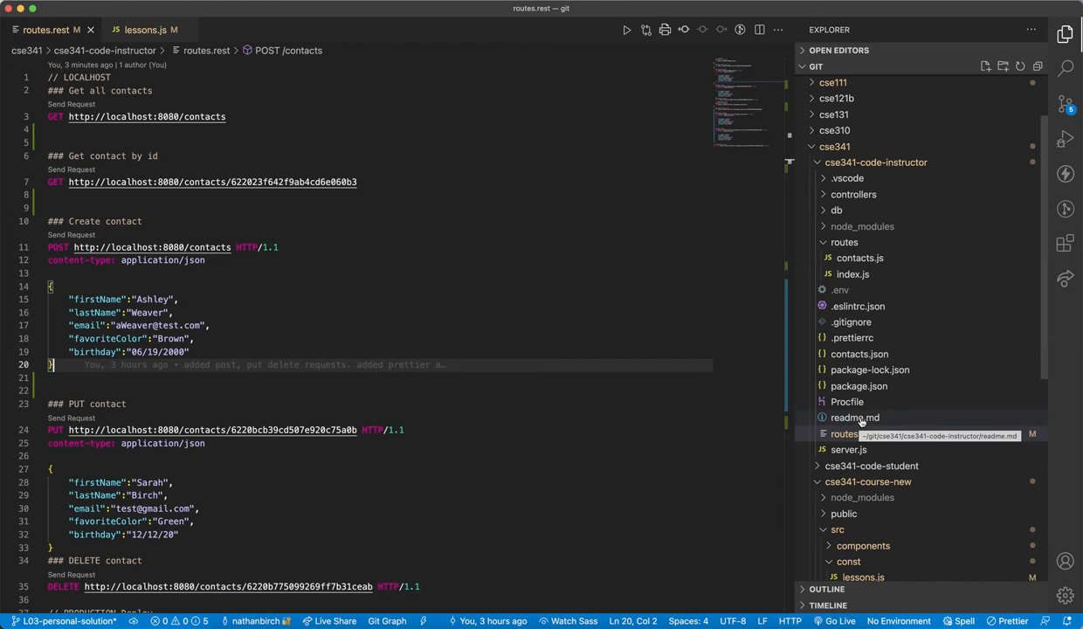
pyautogui.moveTo(859, 353)
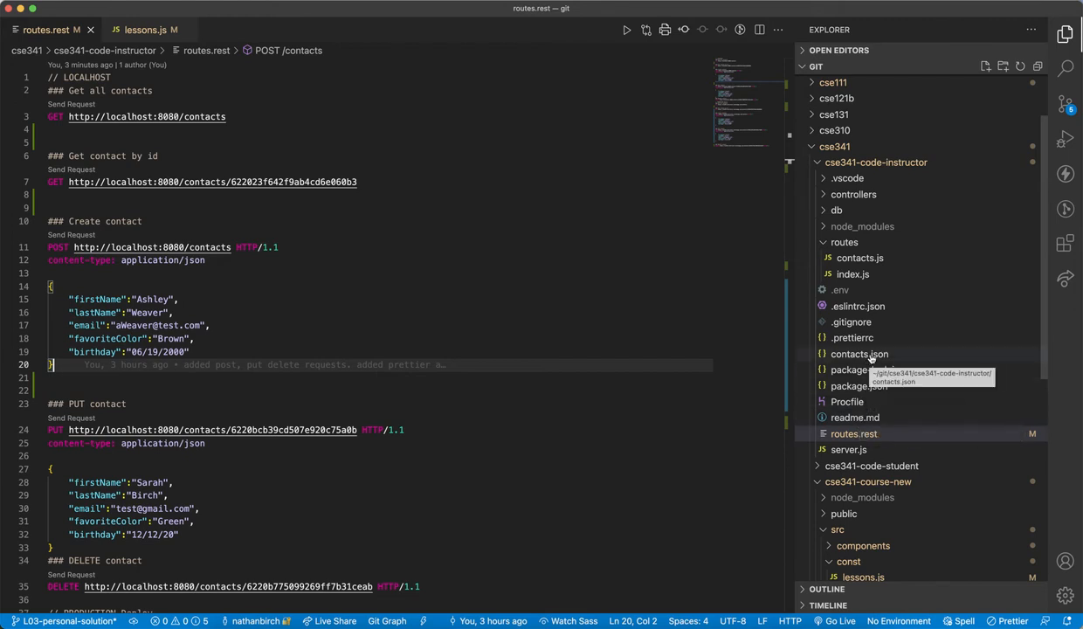
pyautogui.moveTo(873, 358)
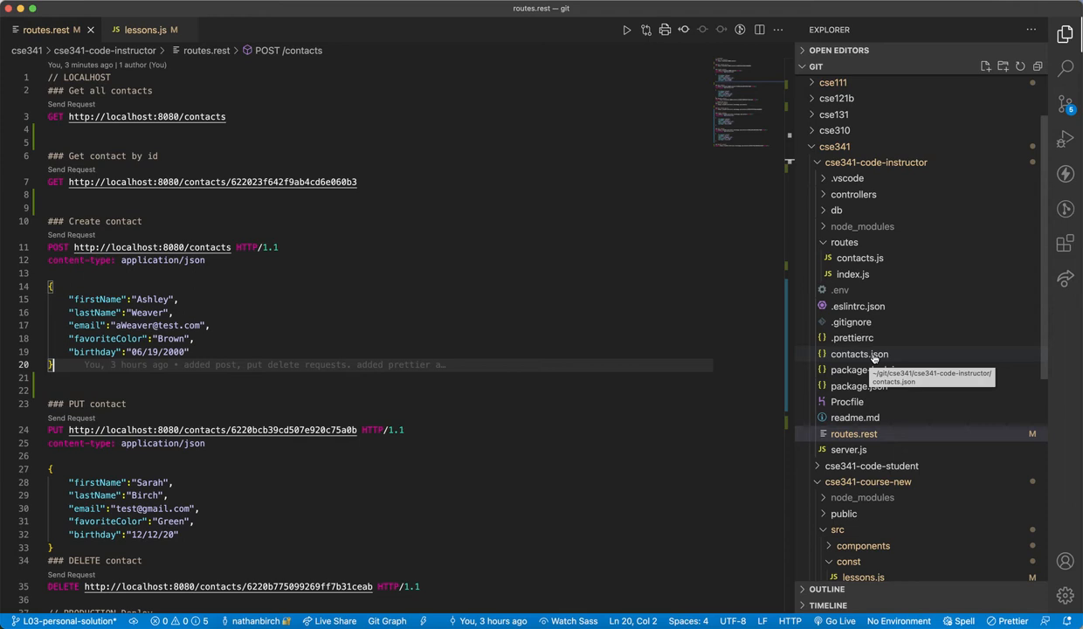
pyautogui.moveTo(869, 357)
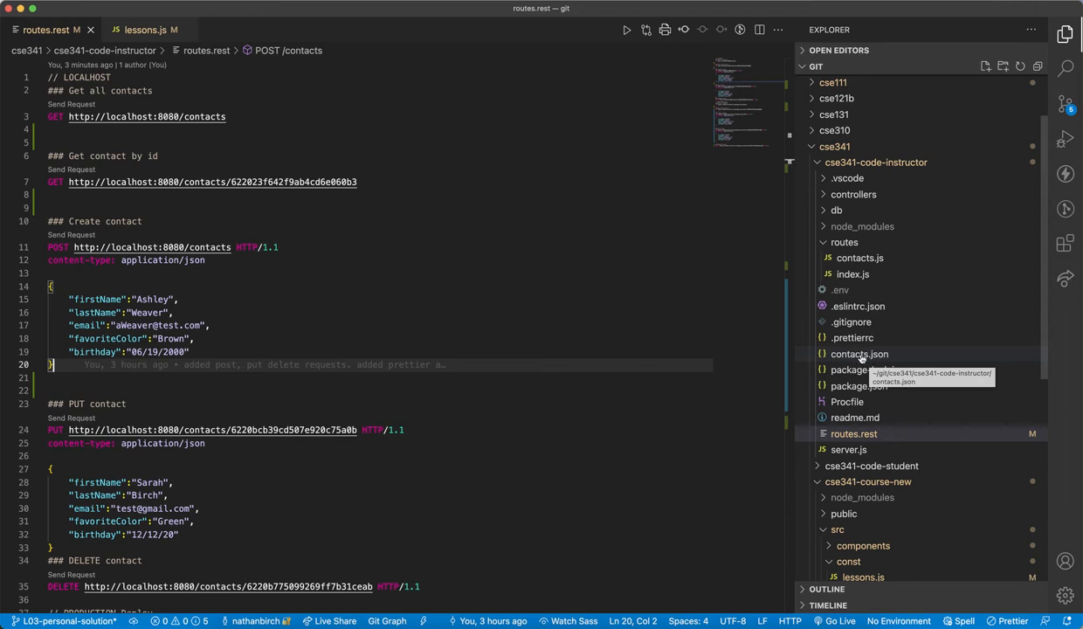
pyautogui.moveTo(852, 353)
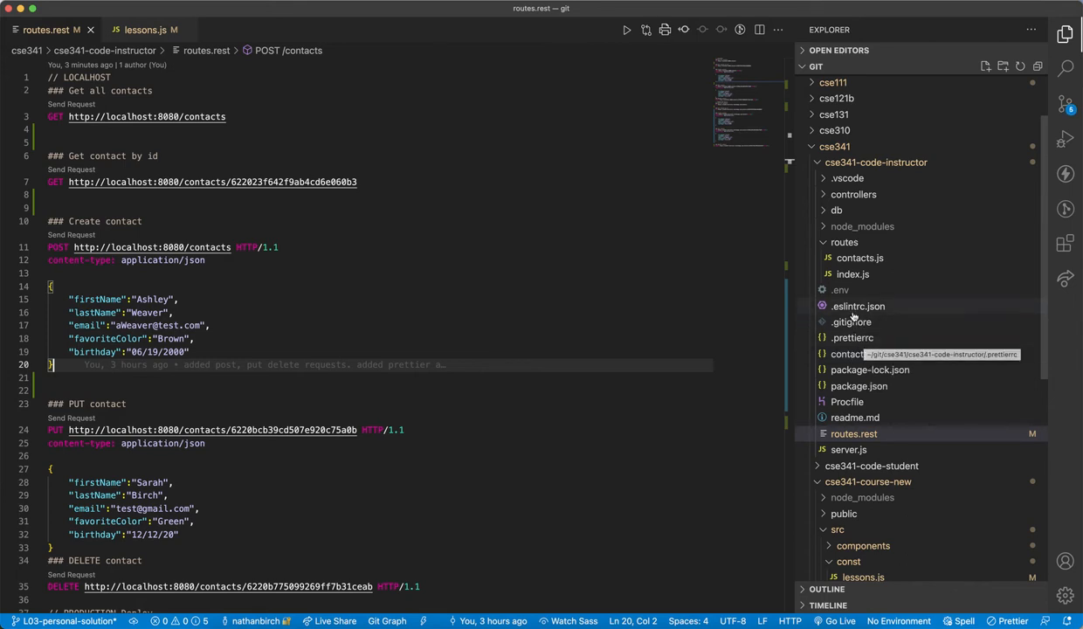
pyautogui.moveTo(856, 321)
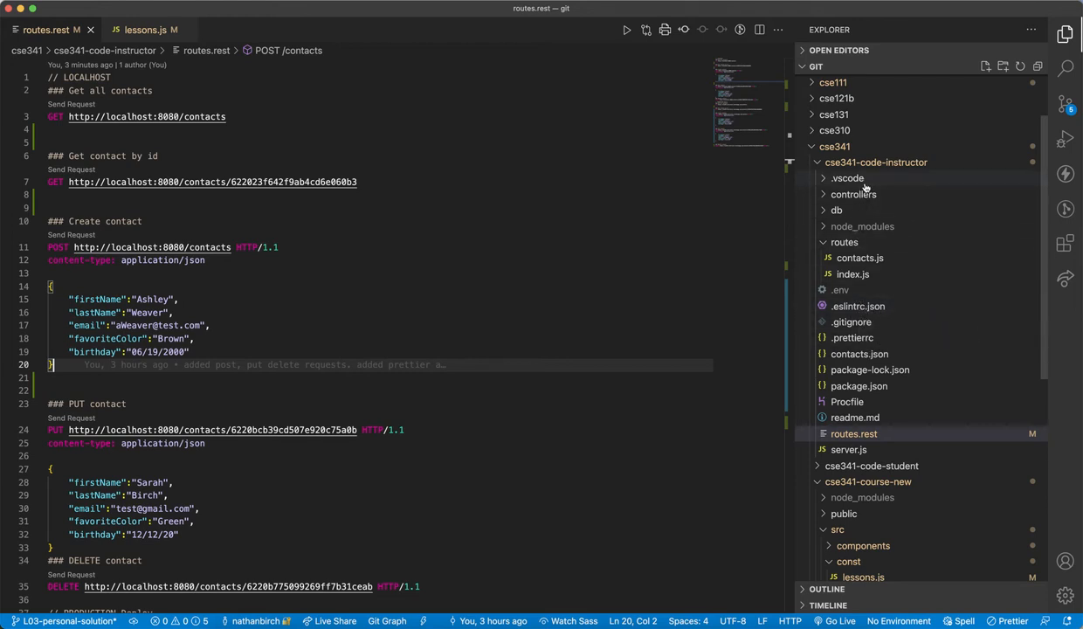
pyautogui.moveTo(847, 178)
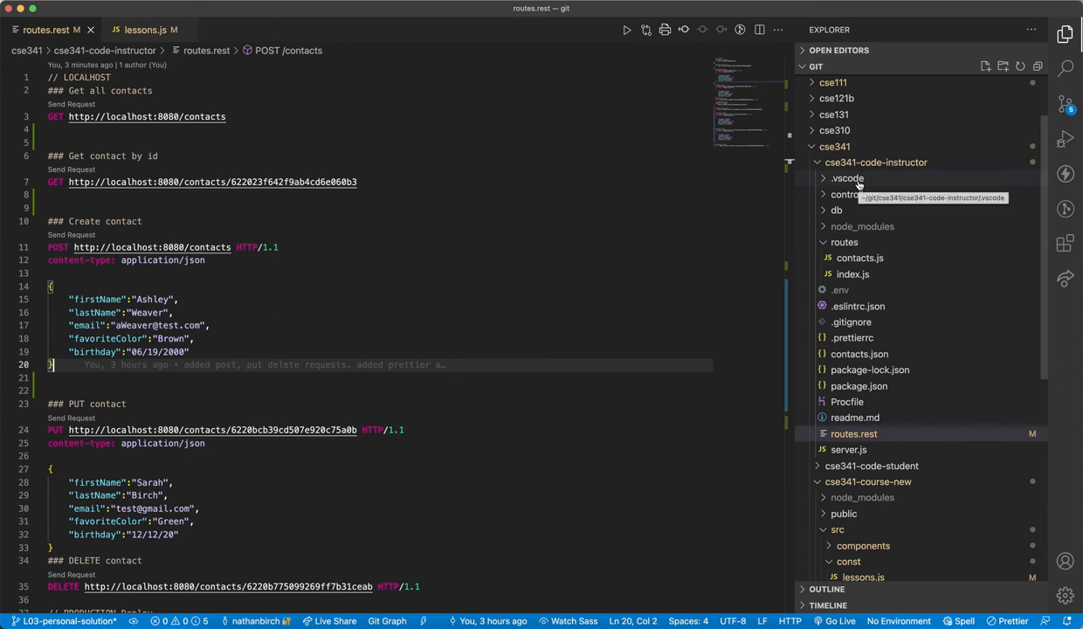
# Peek into the .vscode folder, then run the GET all contacts request returning four contacts
pyautogui.click(847, 178)
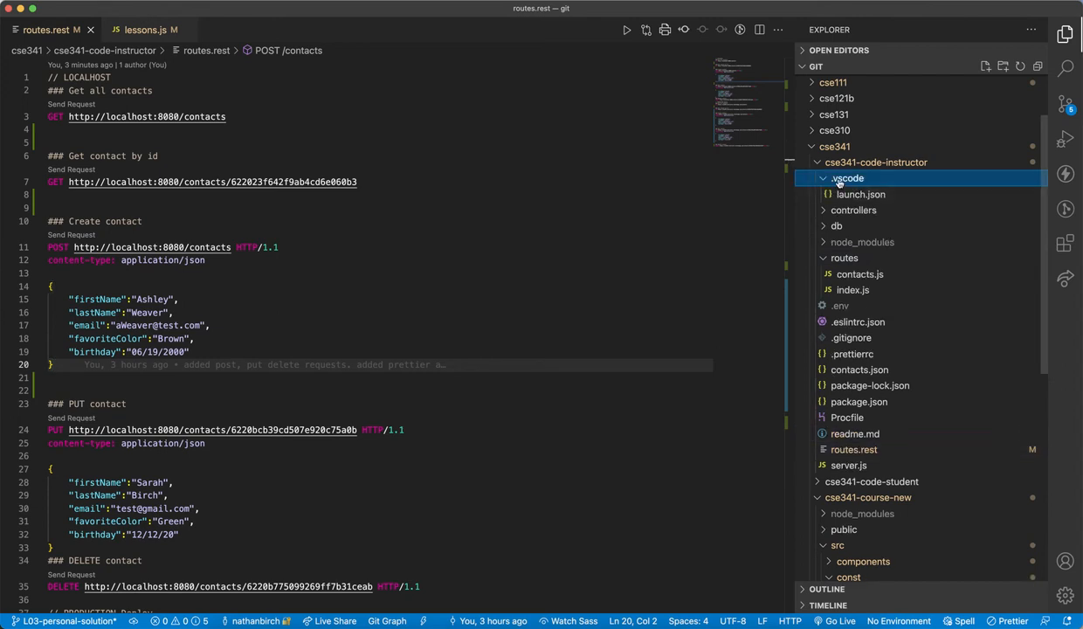
pyautogui.click(845, 178)
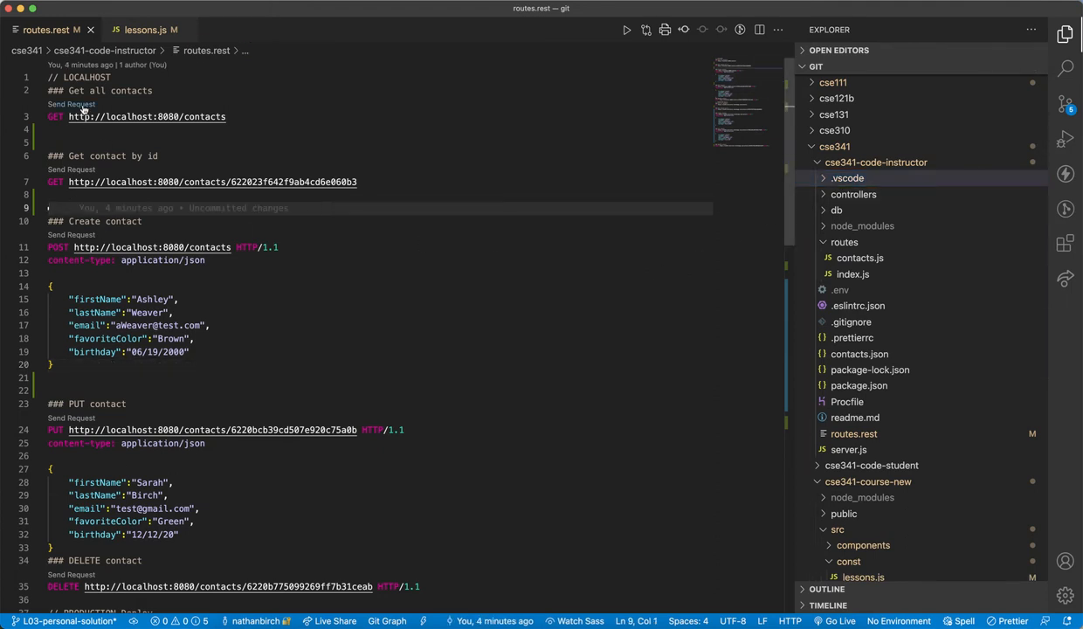
pyautogui.click(73, 104)
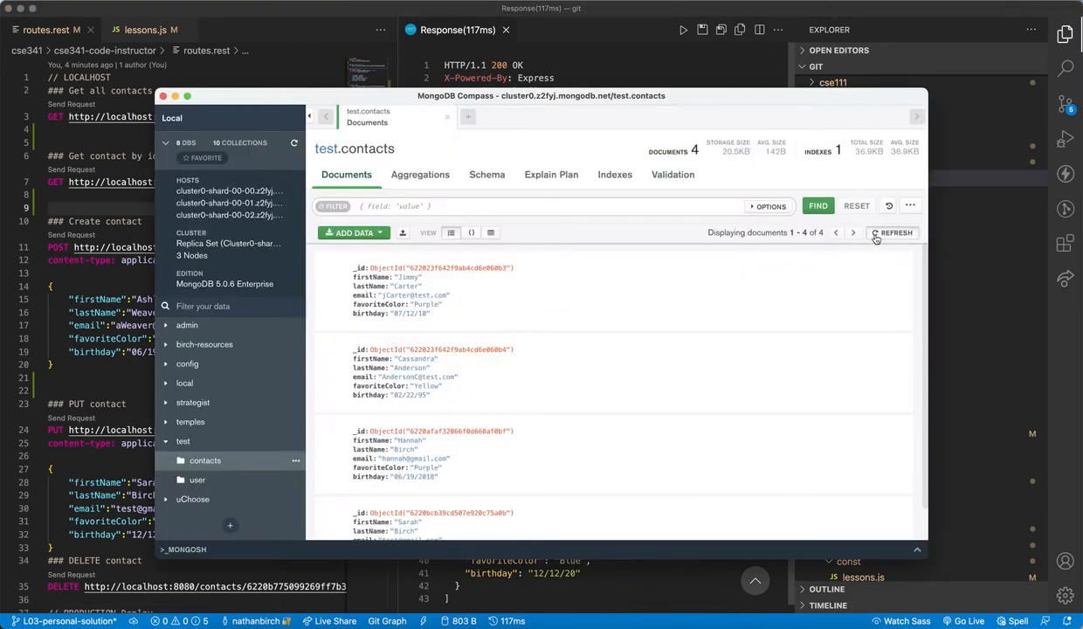
pyautogui.moveTo(347, 450)
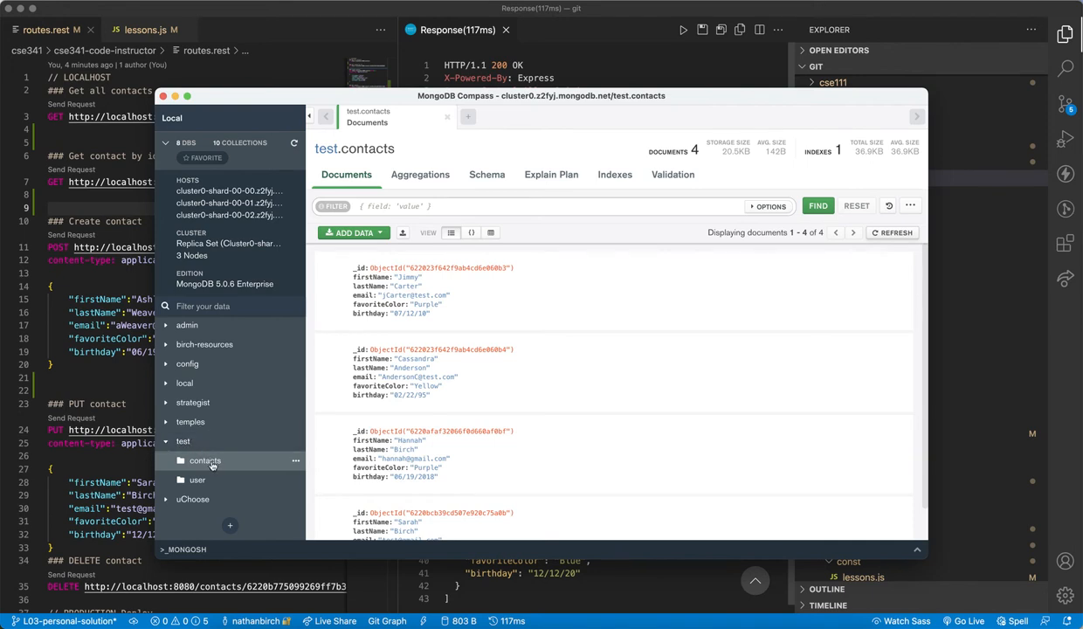
pyautogui.moveTo(213, 461)
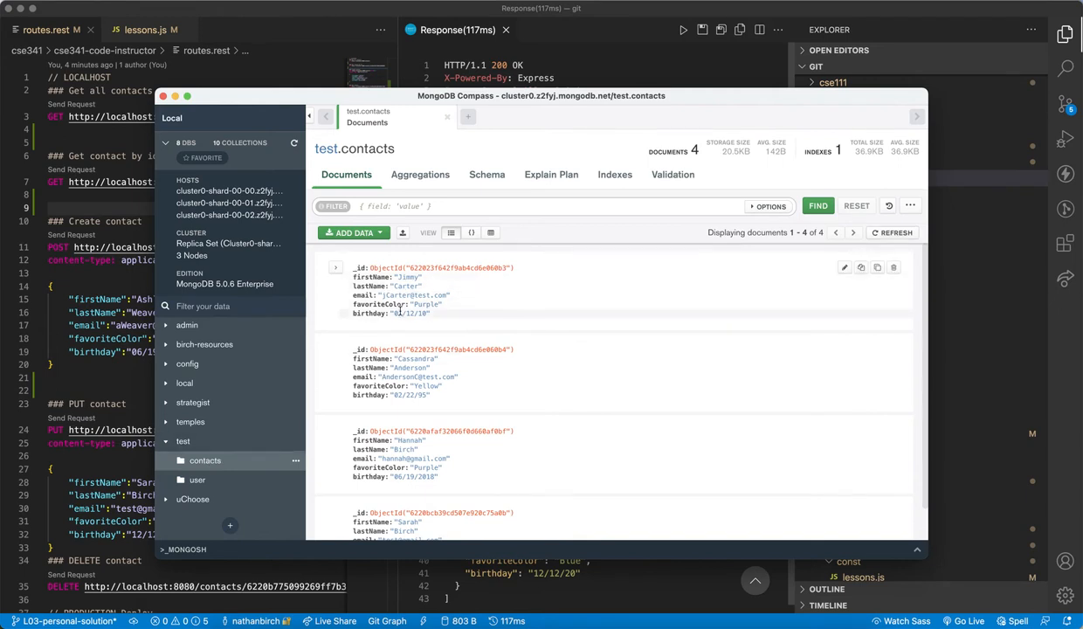
pyautogui.scroll(-3)
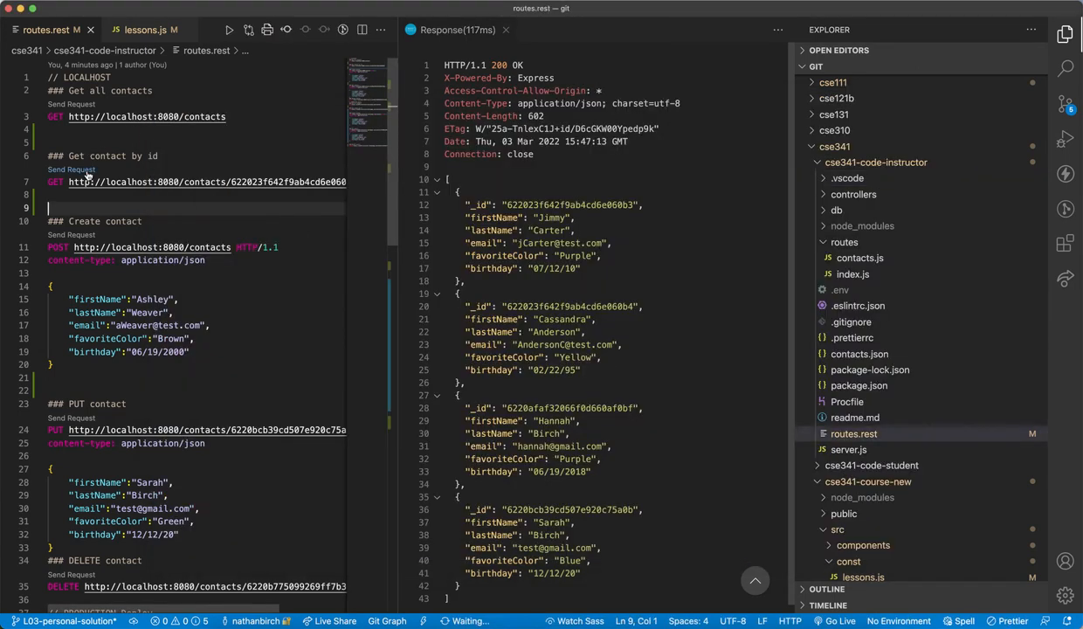
pyautogui.click(70, 170)
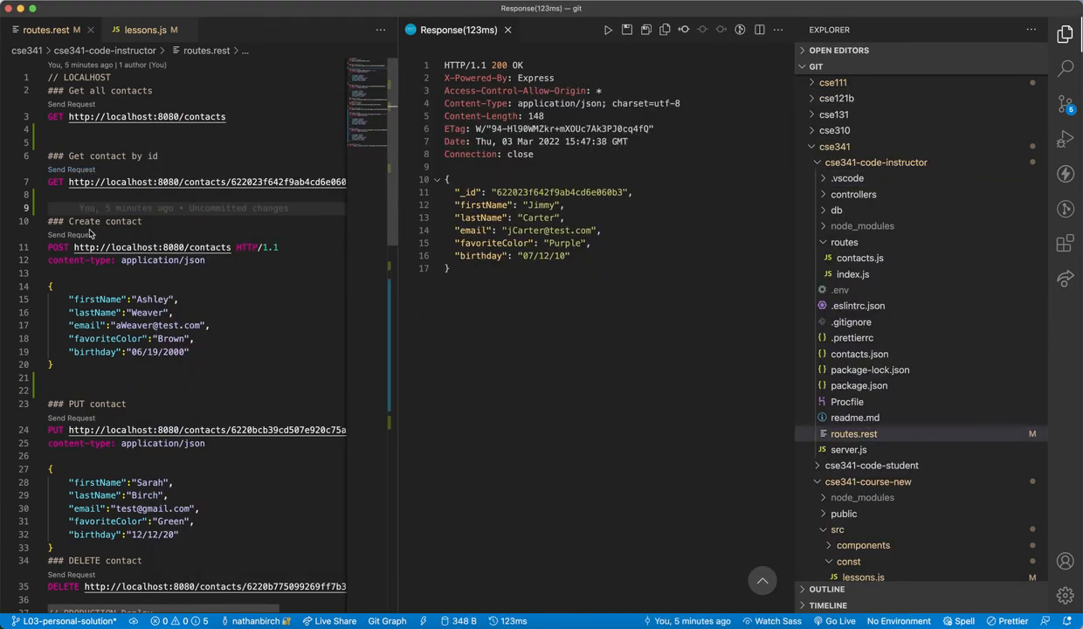
pyautogui.scroll(-3)
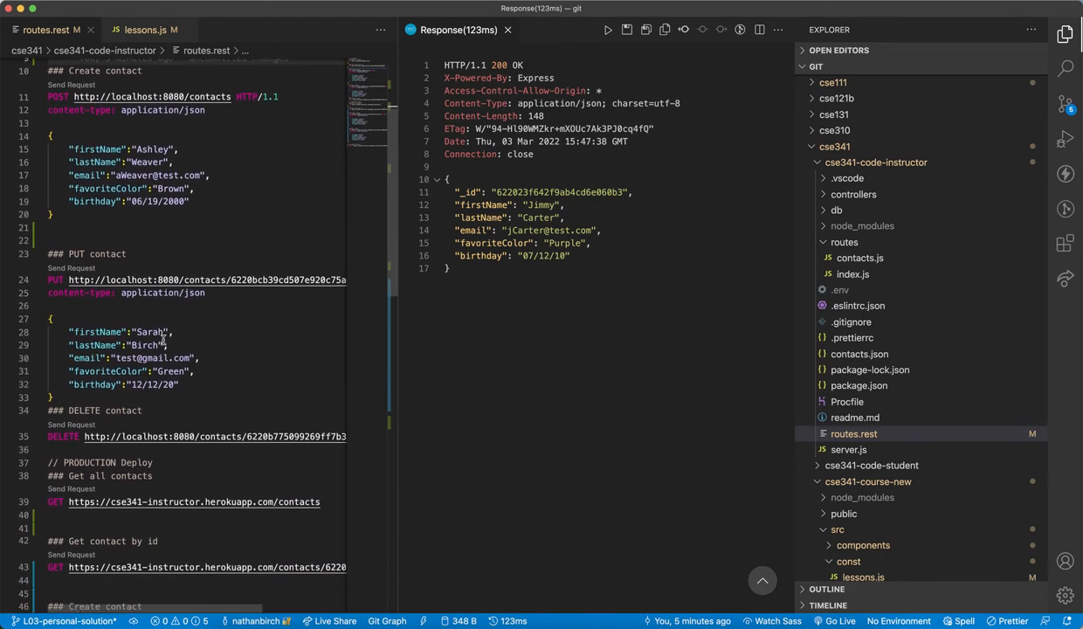
pyautogui.scroll(-3)
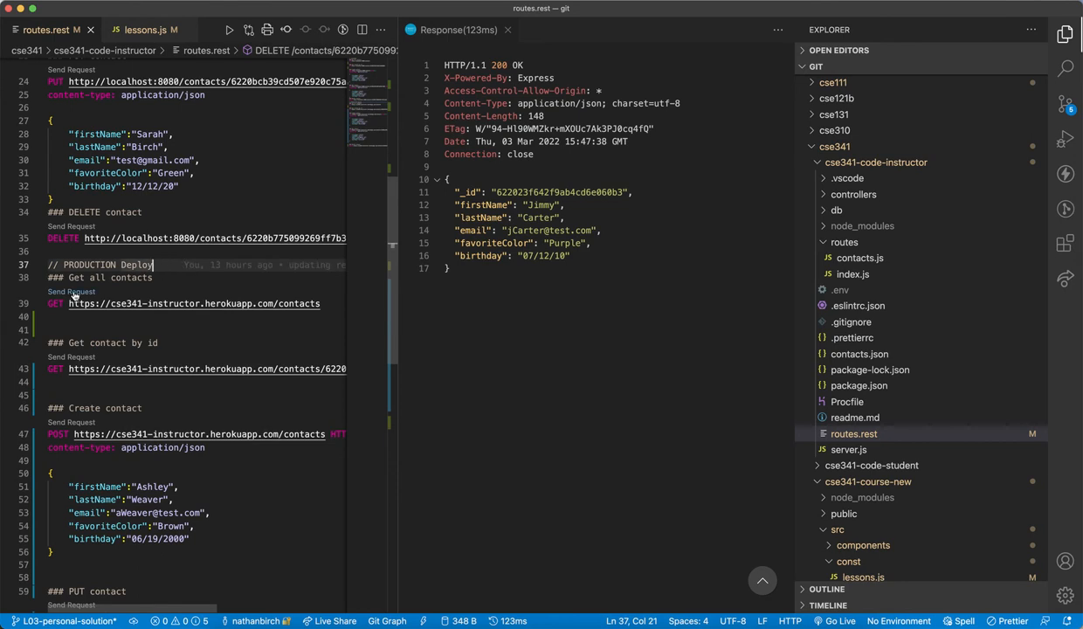
pyautogui.click(71, 290)
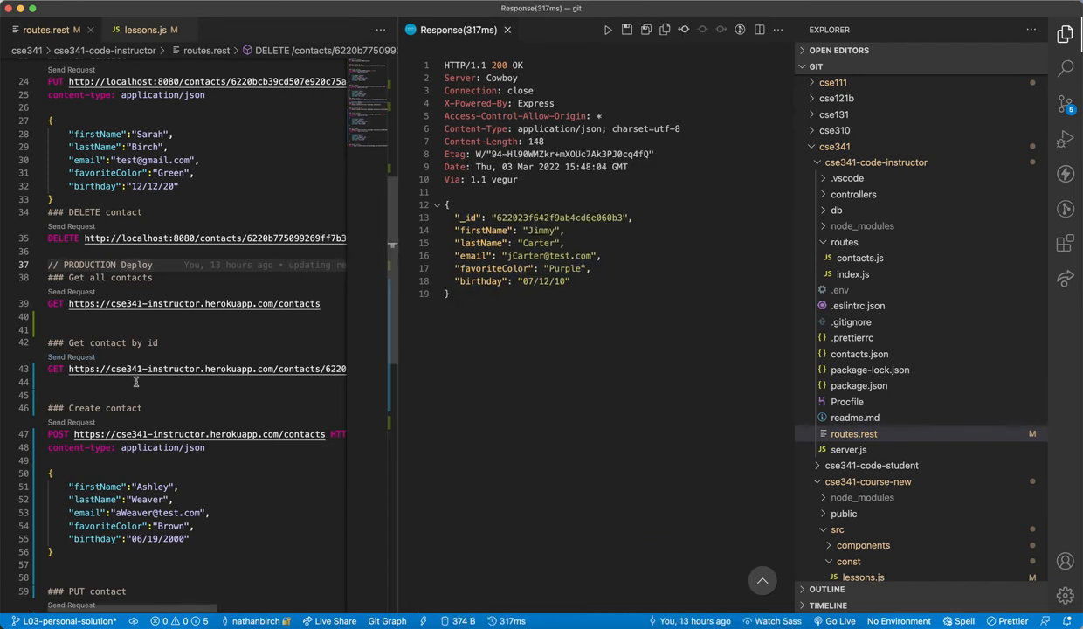
pyautogui.moveTo(125, 423)
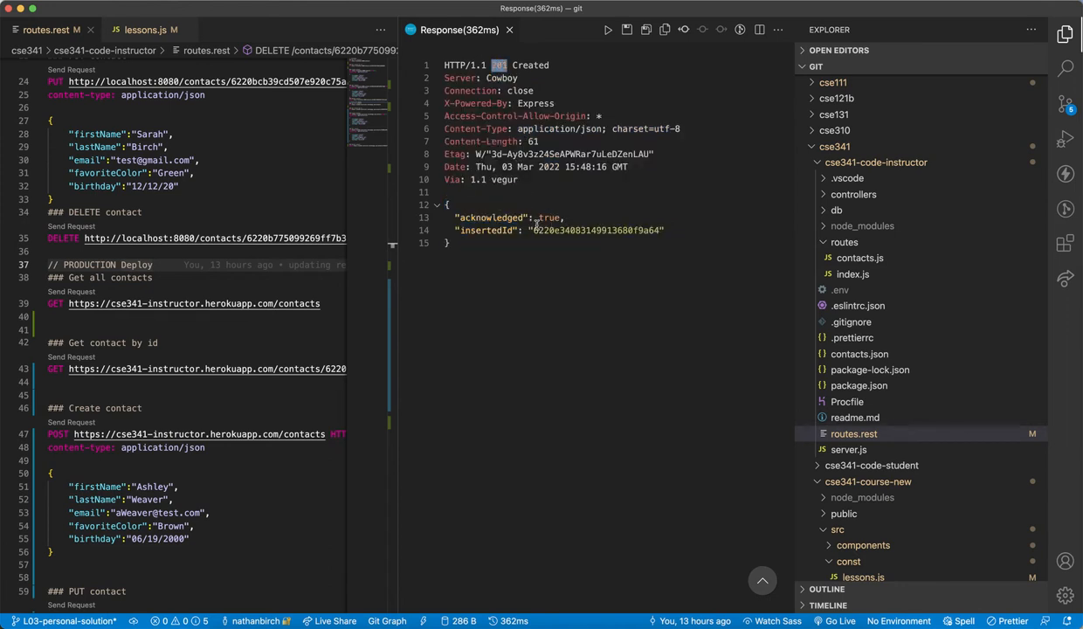
pyautogui.doubleClick(597, 230)
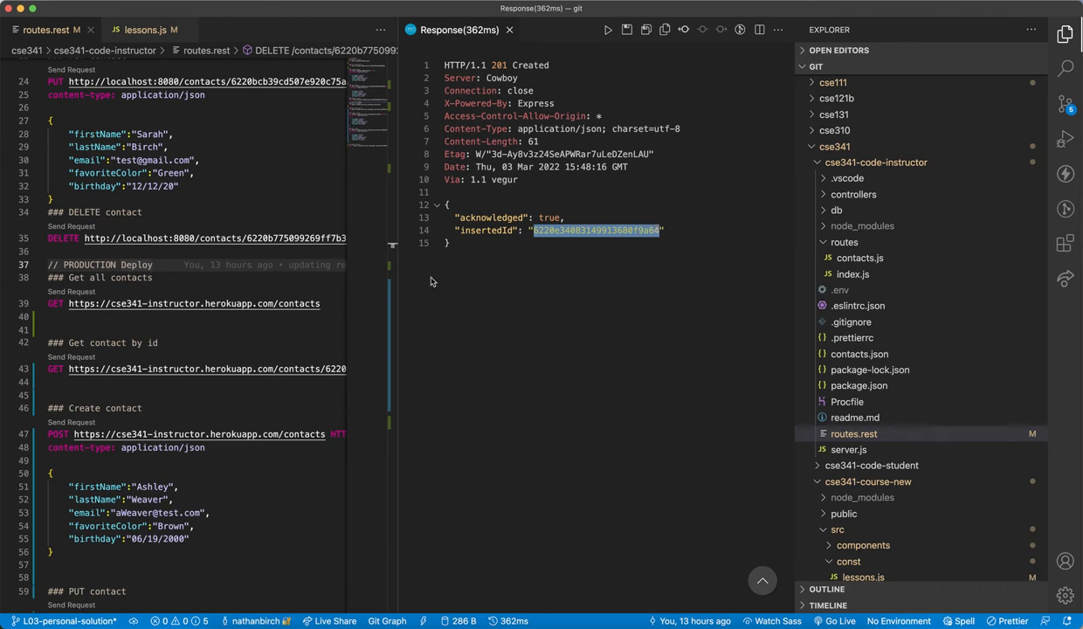
pyautogui.moveTo(182, 368)
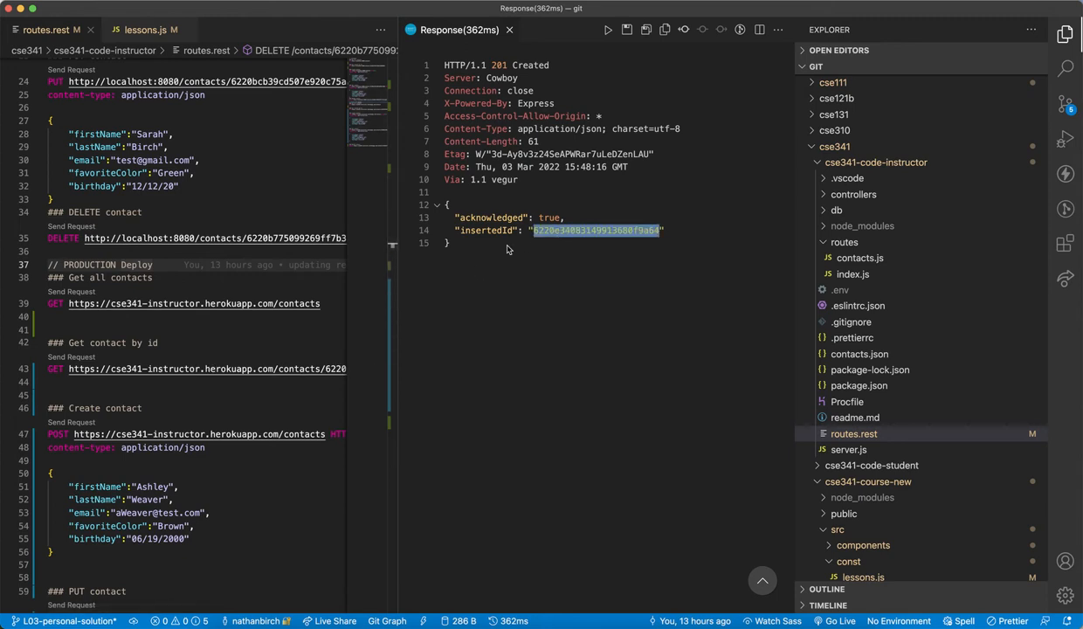
pyautogui.moveTo(96, 423)
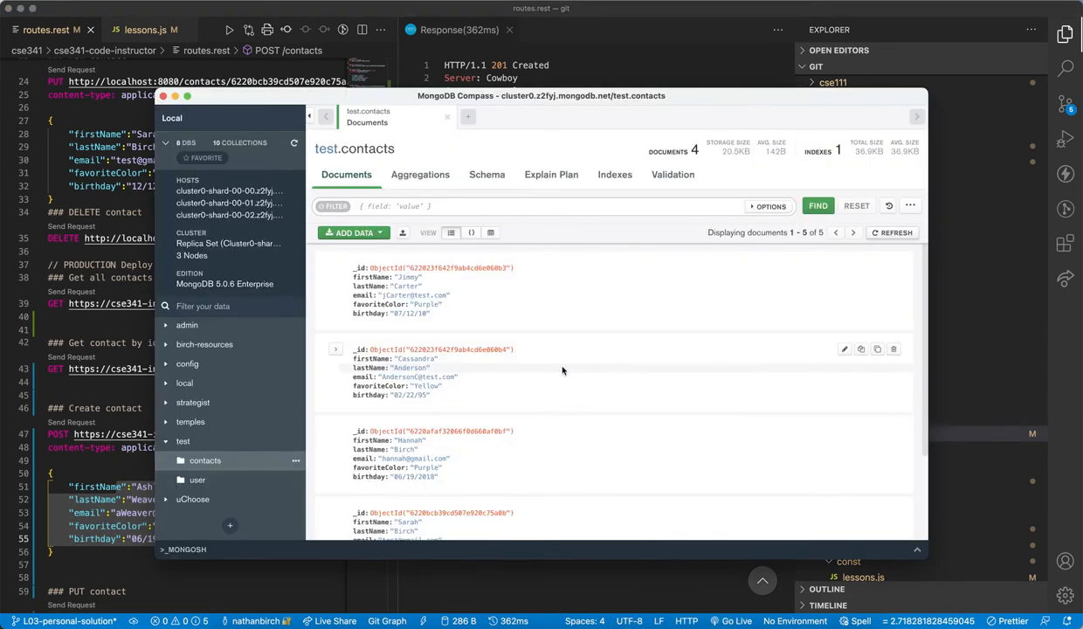
# Scroll test.contacts to the new Ashley Weaver document, then return to routes.rest
pyautogui.scroll(-3)
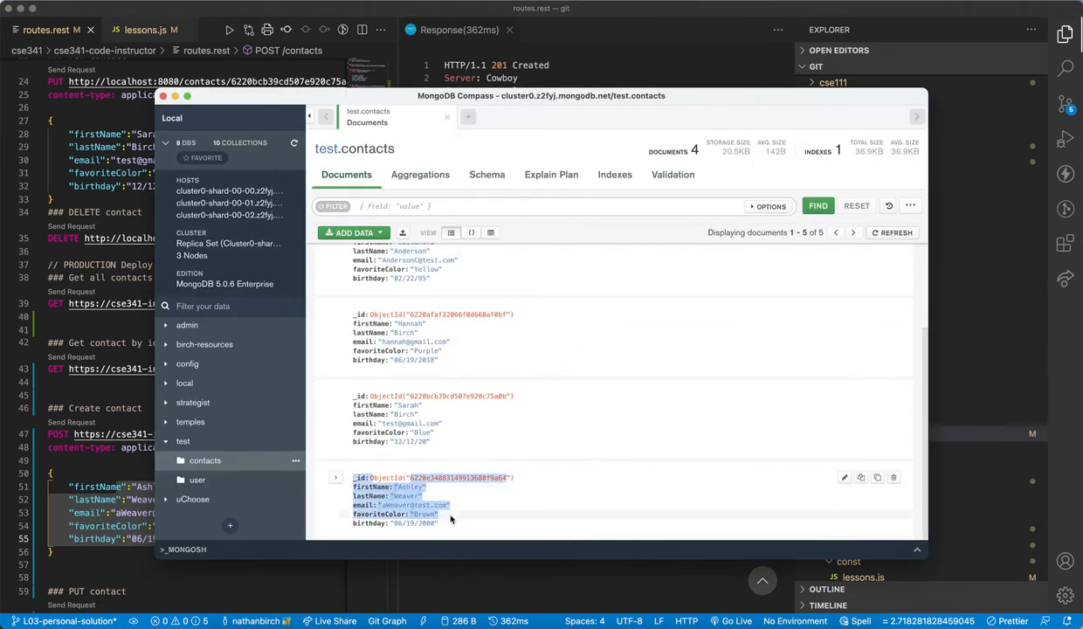
pyautogui.click(171, 96)
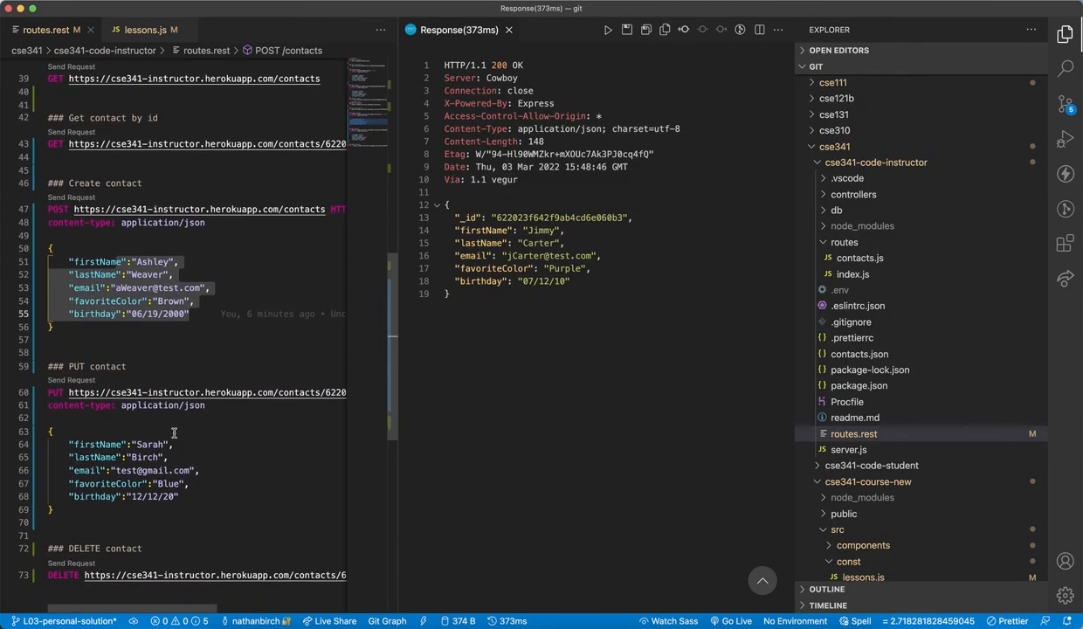
pyautogui.moveTo(119, 417)
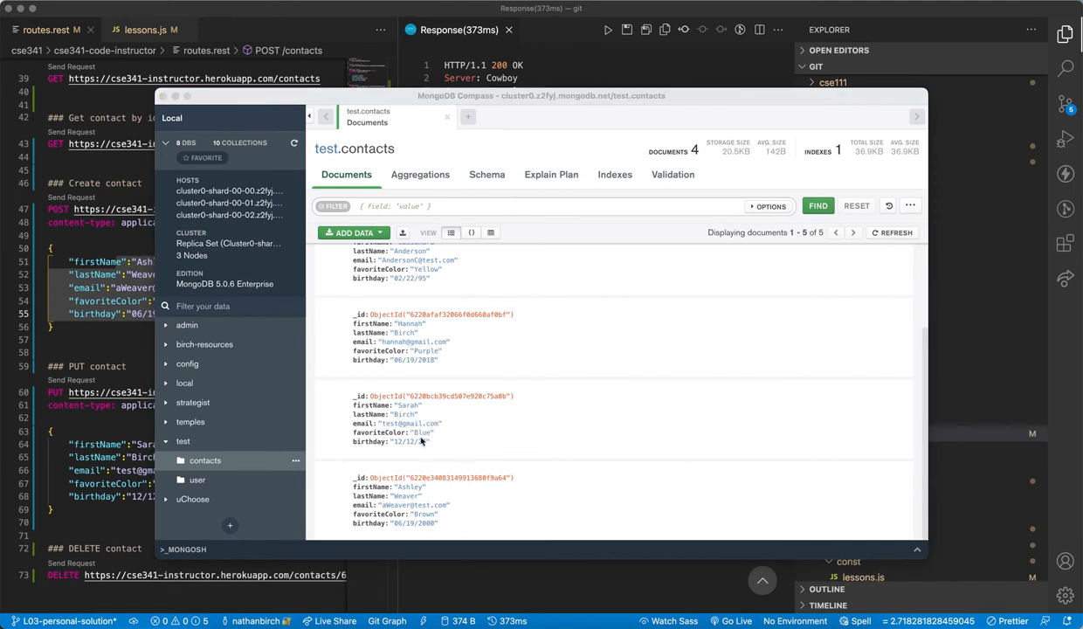
pyautogui.moveTo(301, 390)
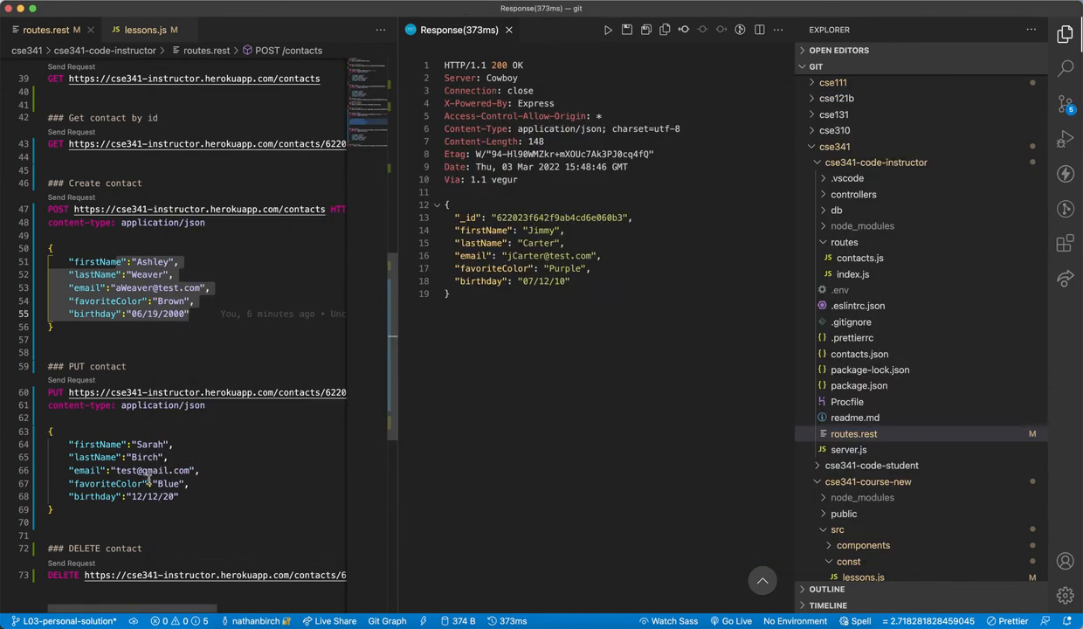
# Set favoriteColor to Yellow in the PUT body, send it, and highlight the 204 status
pyautogui.write('Yellow')
pyautogui.click(198, 470)
pyautogui.write('arahB')
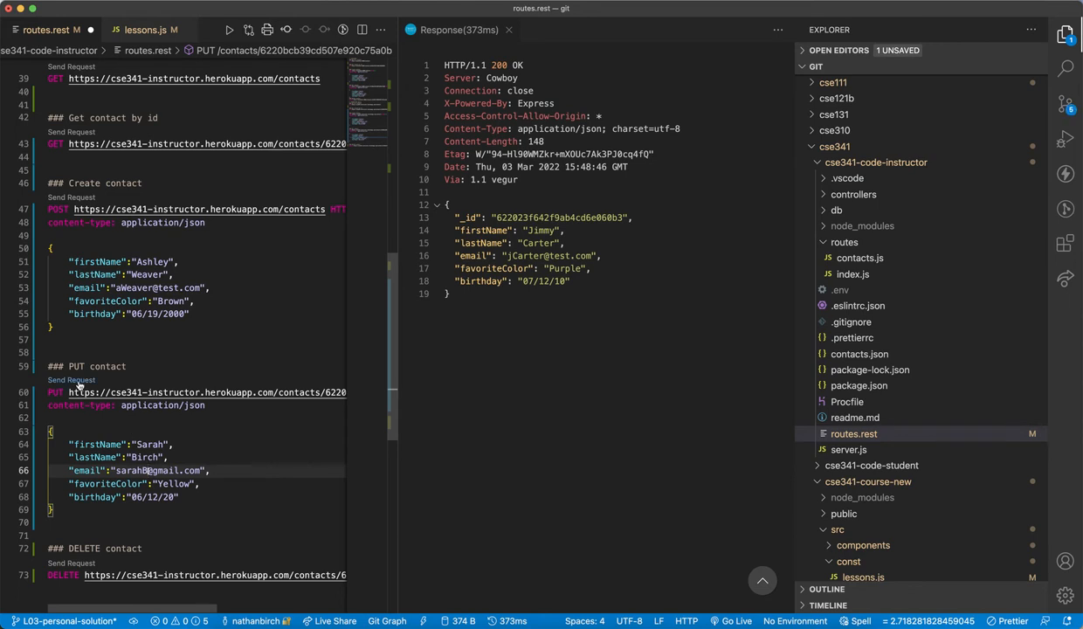
pyautogui.click(66, 381)
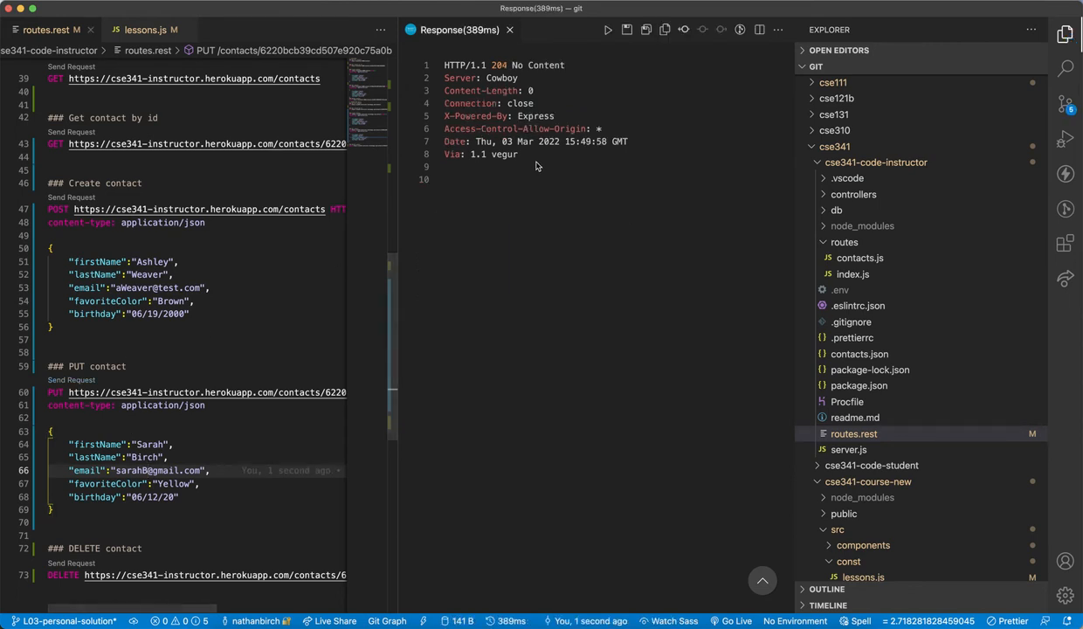
pyautogui.doubleClick(515, 64)
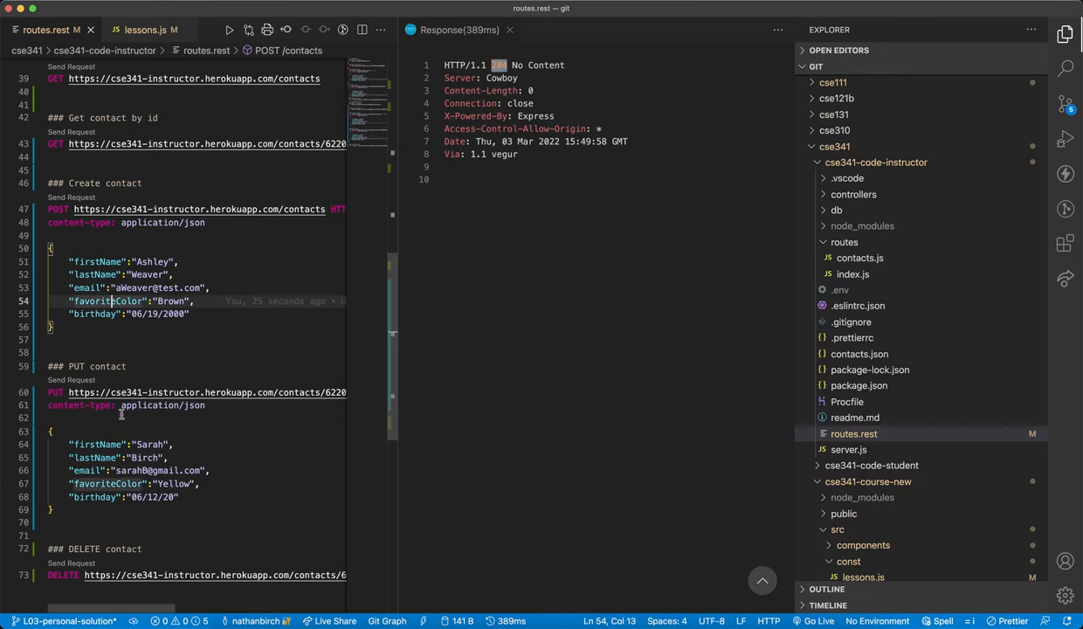
pyautogui.scroll(-3)
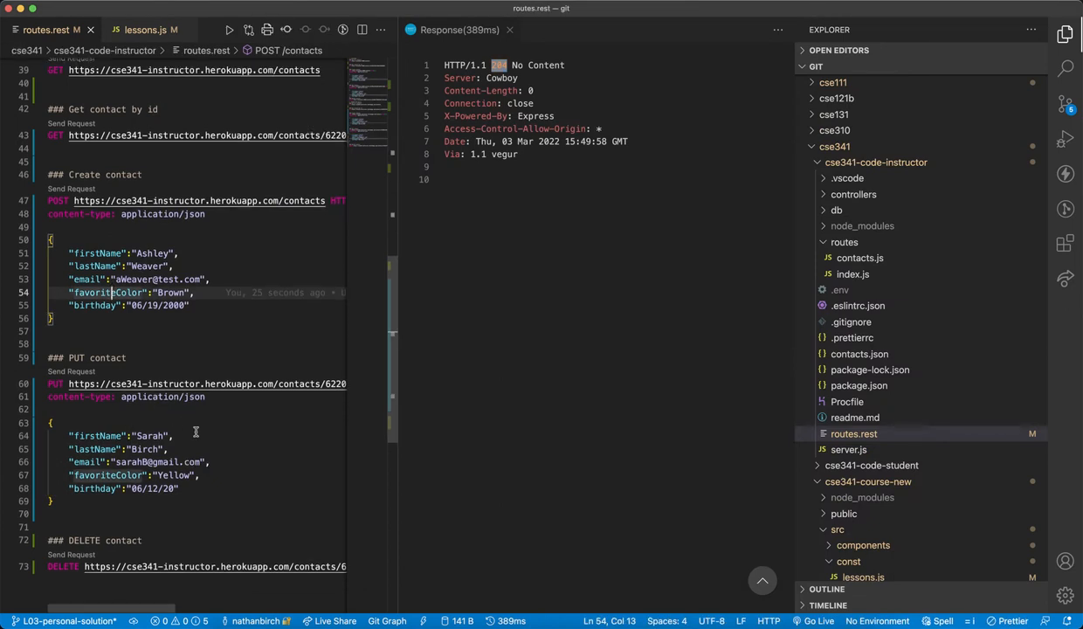
pyautogui.scroll(-3)
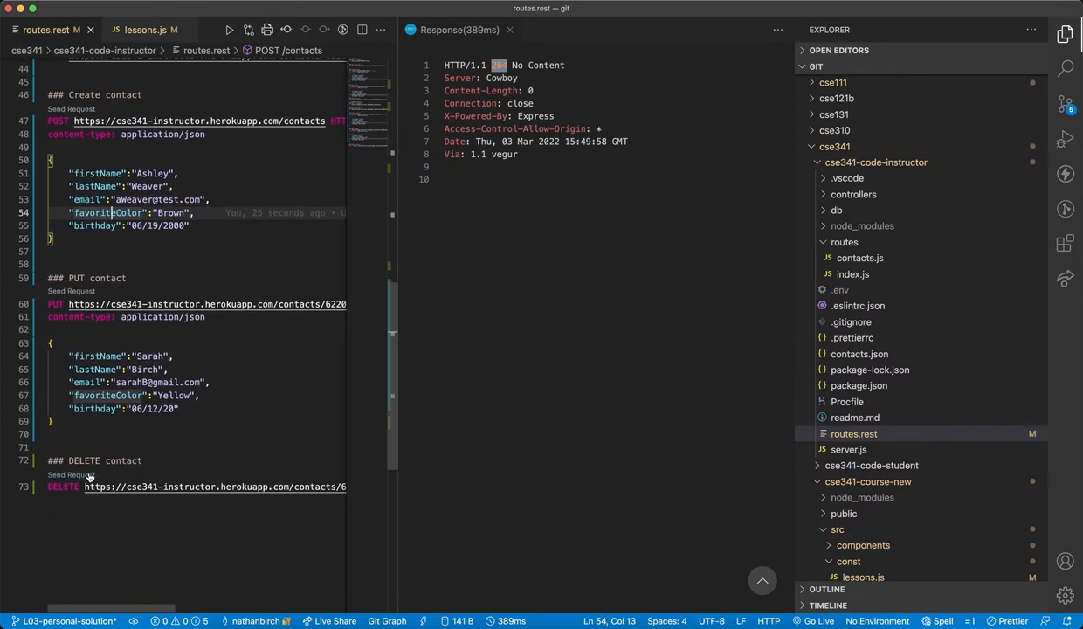
pyautogui.moveTo(413, 367)
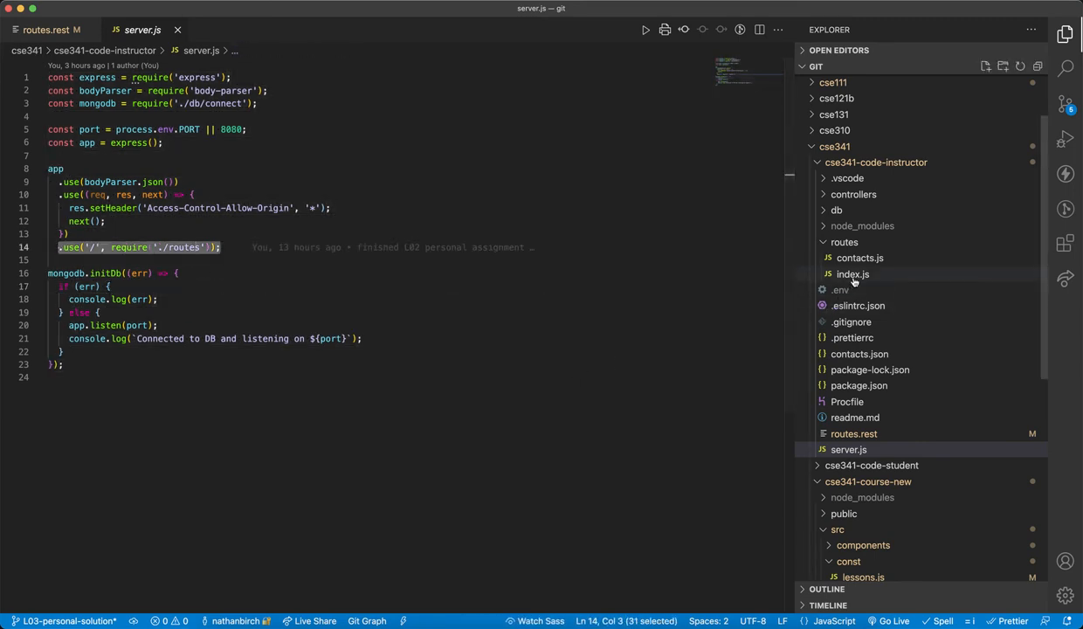
# Review the routes index and contacts route files, then go back to routes.rest
pyautogui.click(852, 275)
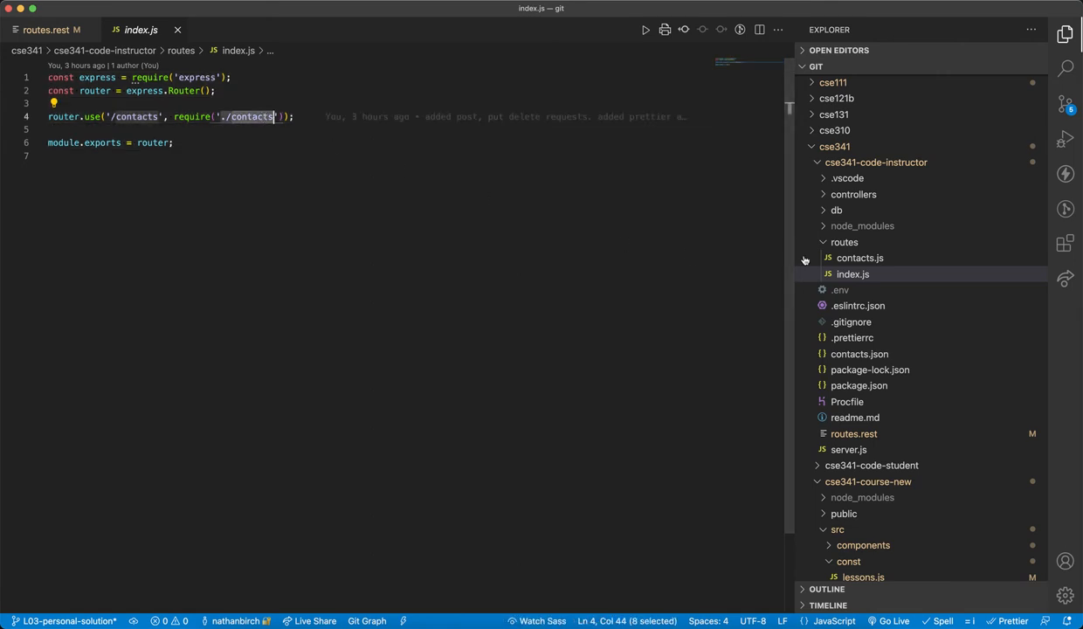
pyautogui.click(859, 258)
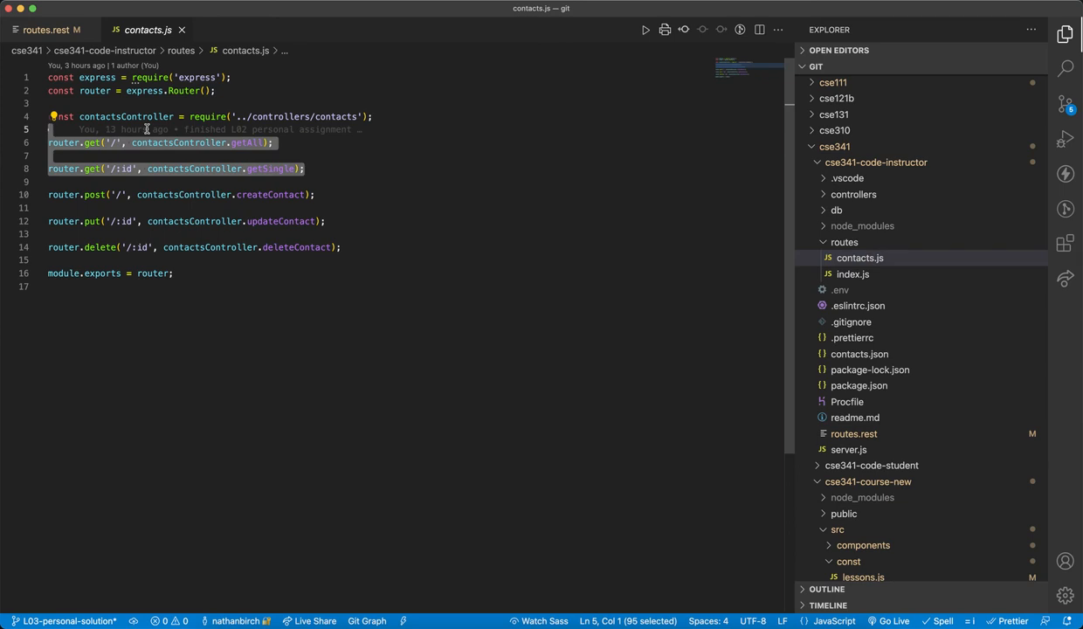
pyautogui.click(338, 246)
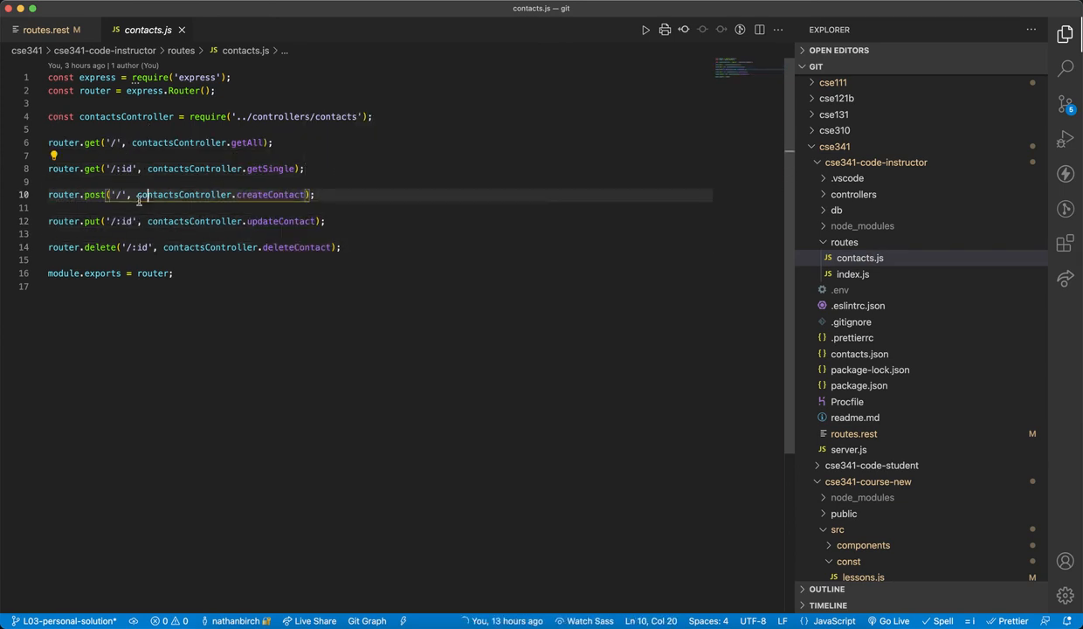
pyautogui.doubleClick(94, 220)
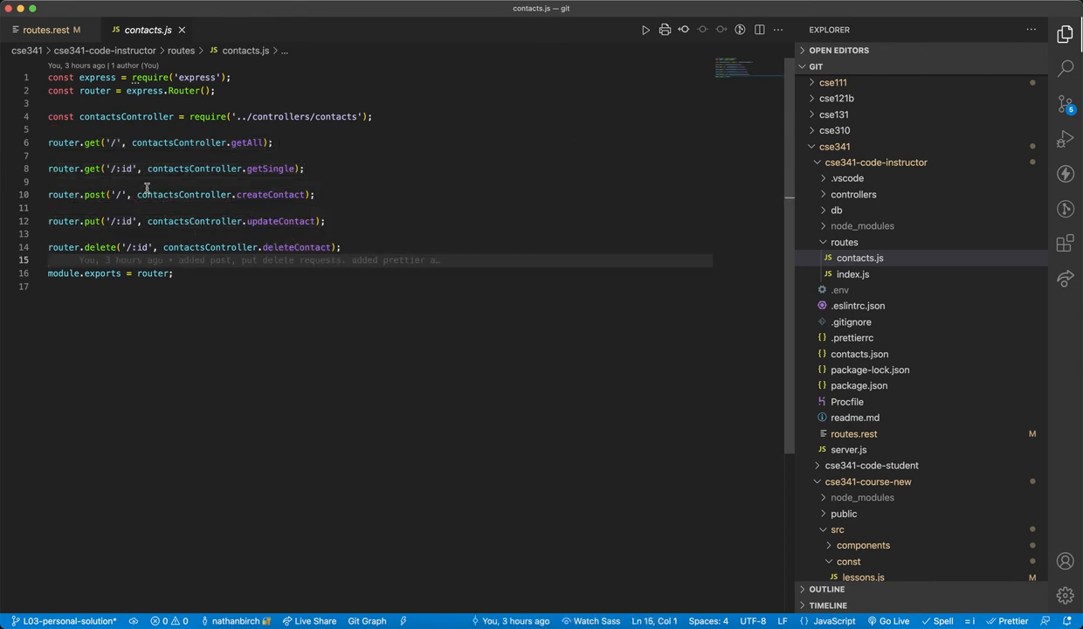
pyautogui.click(42, 28)
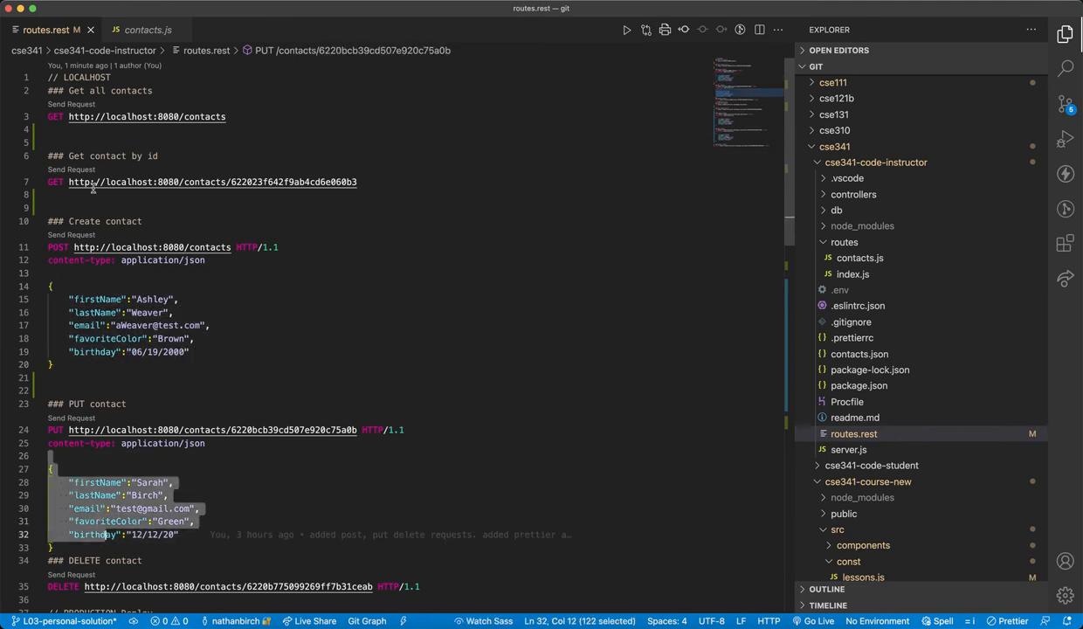
pyautogui.click(138, 21)
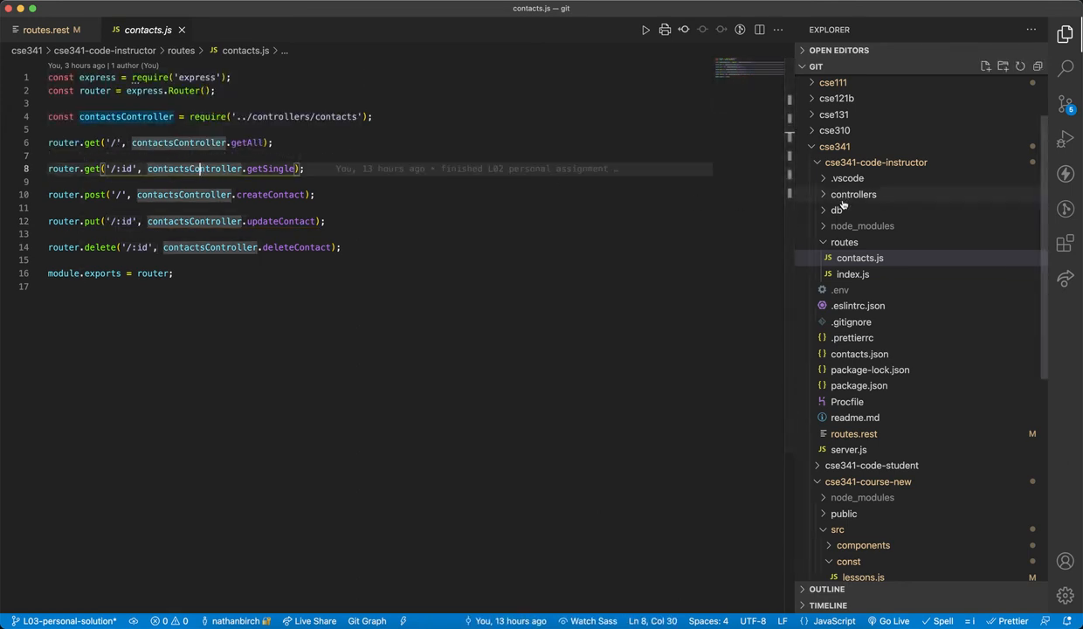
# Expand the db and controllers folders in the Explorer to show their contents
pyautogui.click(859, 259)
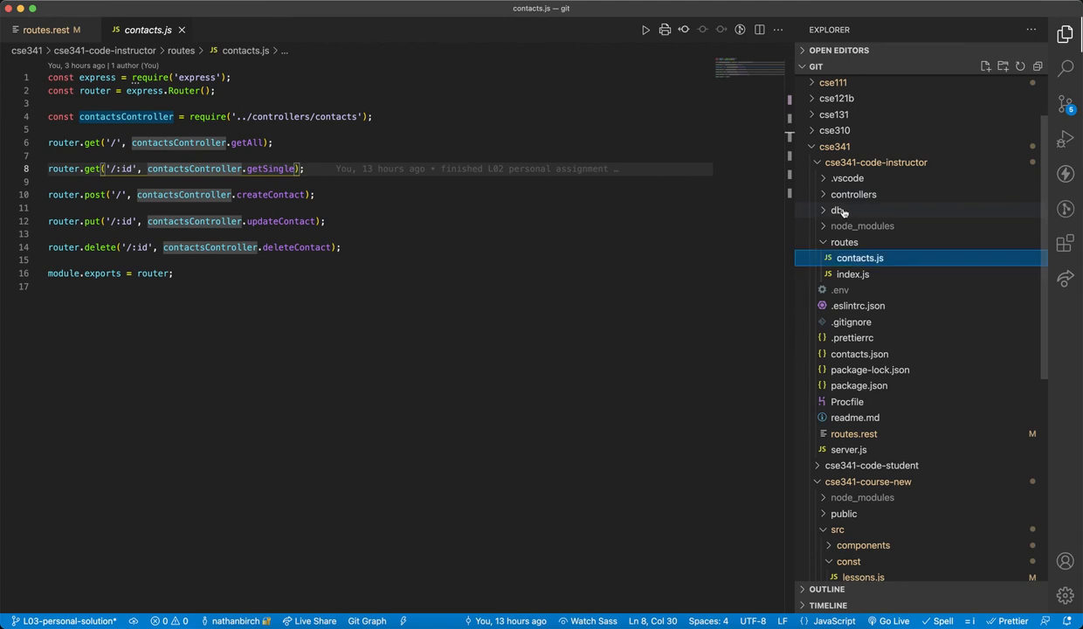
pyautogui.click(836, 210)
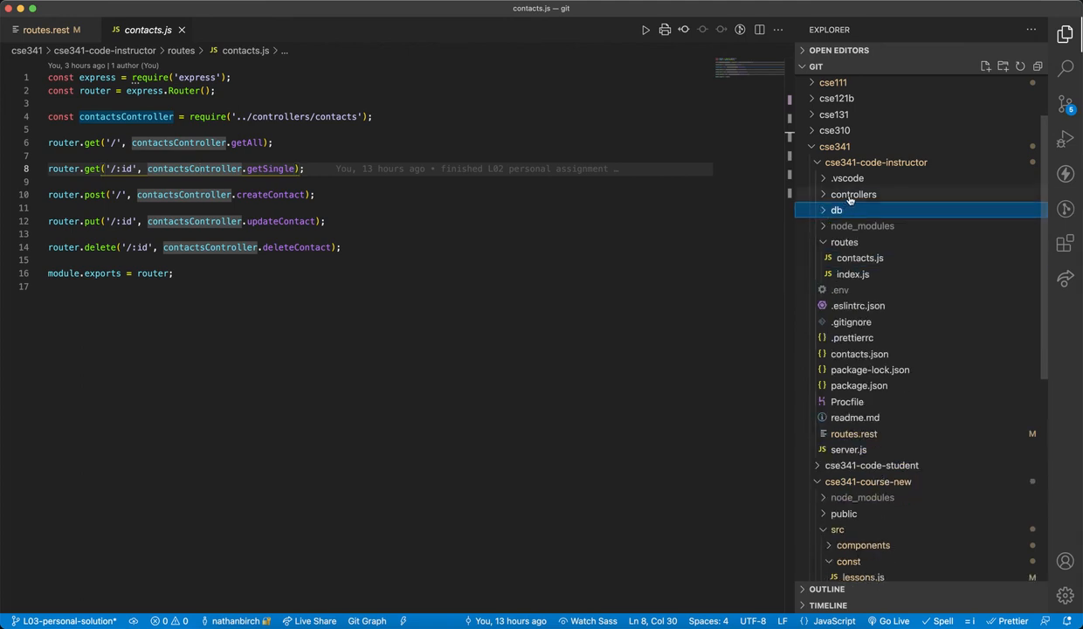
pyautogui.click(854, 194)
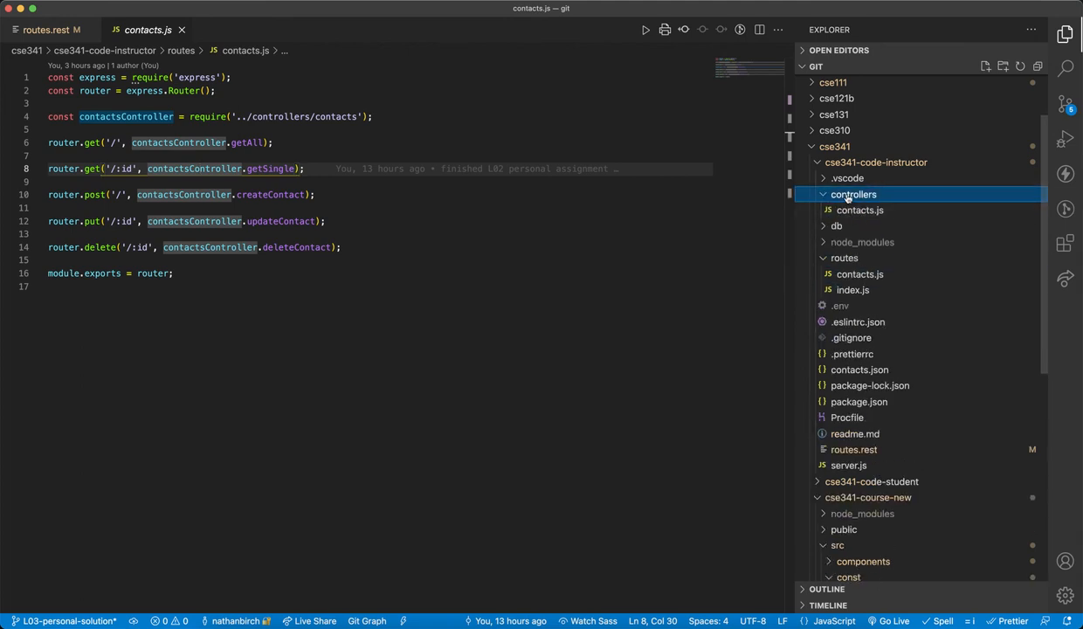
pyautogui.click(854, 193)
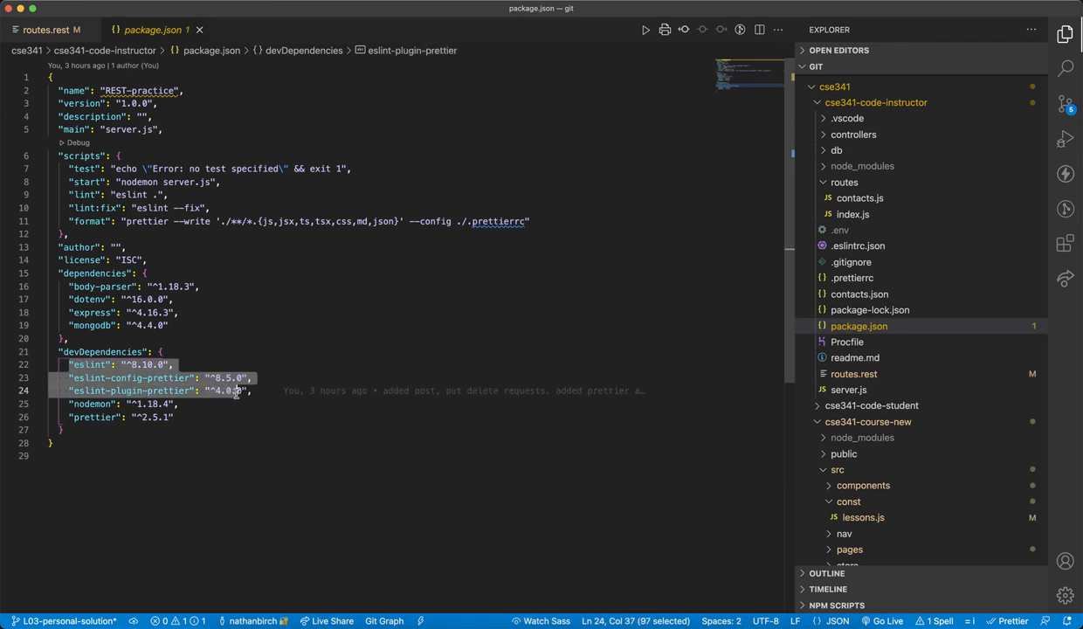
# Point out the prettier dev dependency, review .eslintrc.json, and return to package.json
pyautogui.click(87, 365)
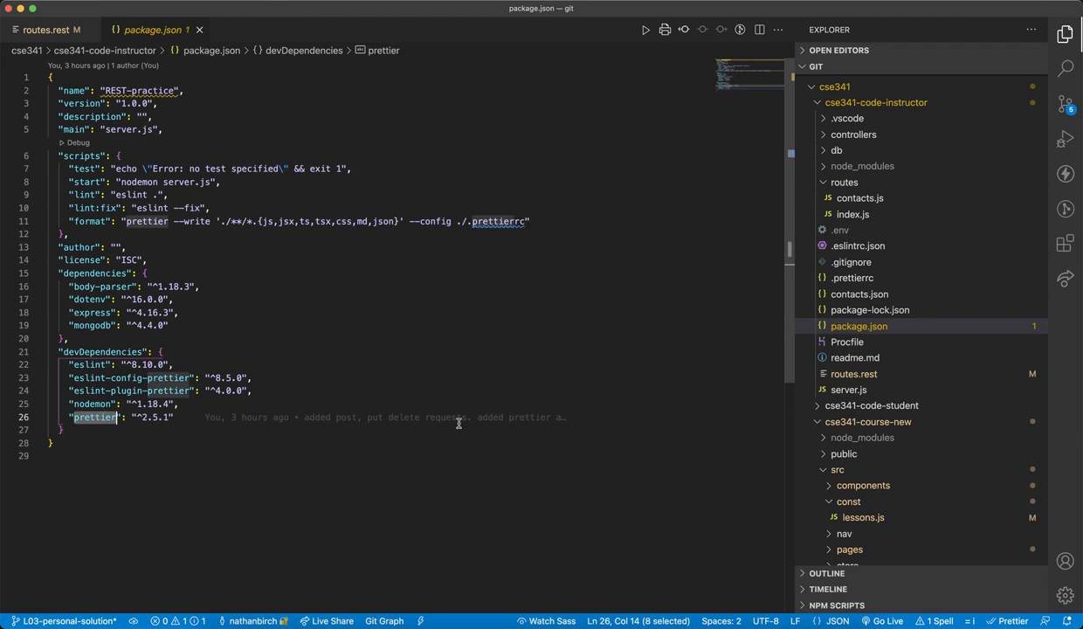
pyautogui.click(860, 245)
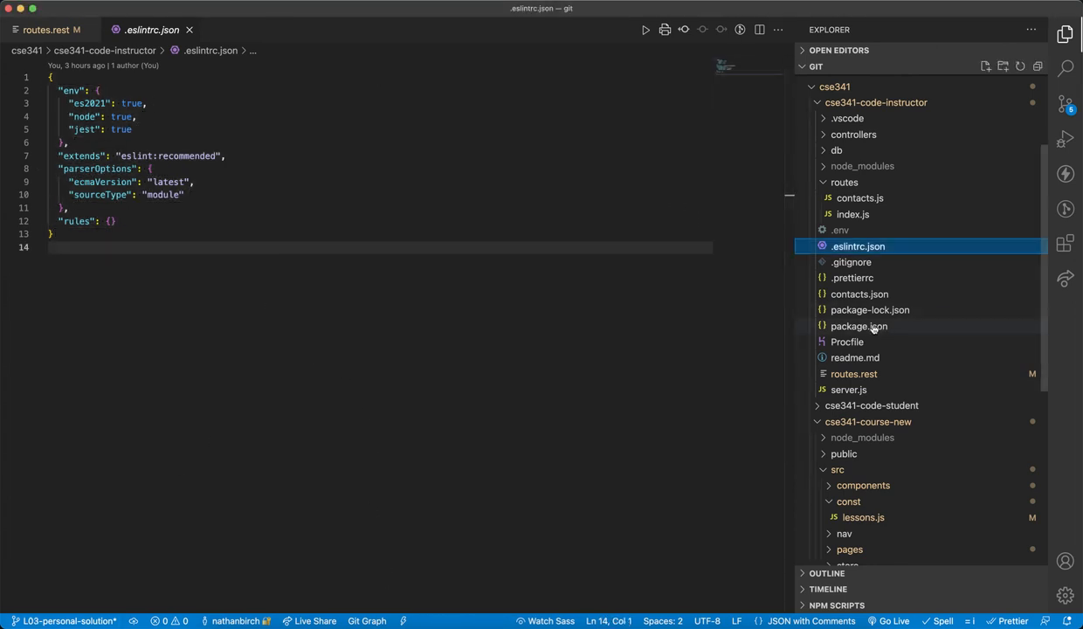
pyautogui.click(859, 327)
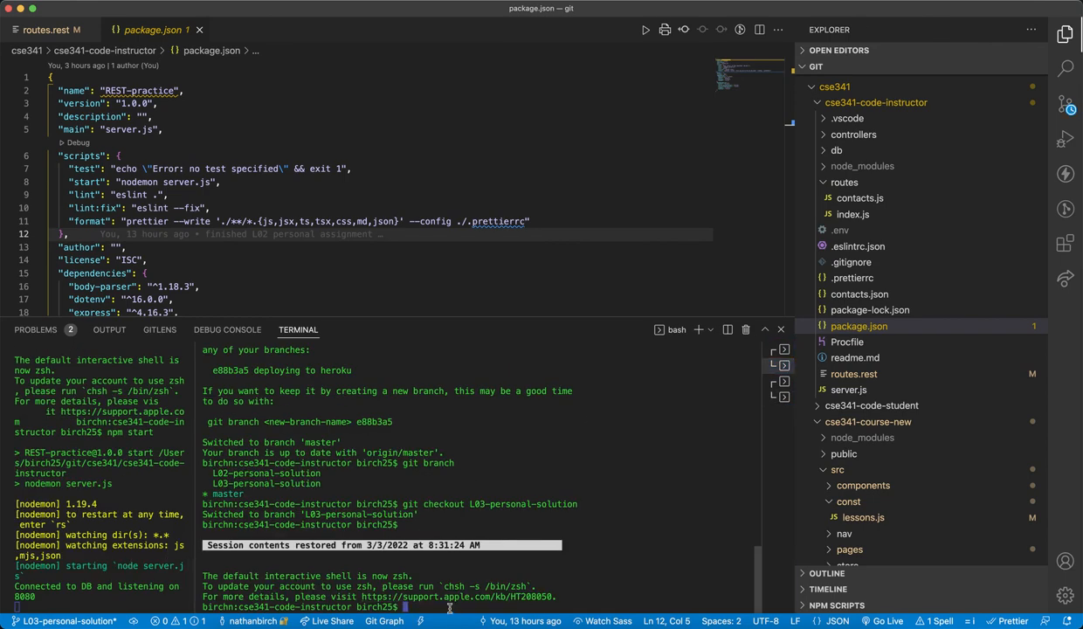
# Add an unused const testVariable 'awesome!' in routes/index.js and run npm run lint to flag it
pyautogui.write('npm run lint')
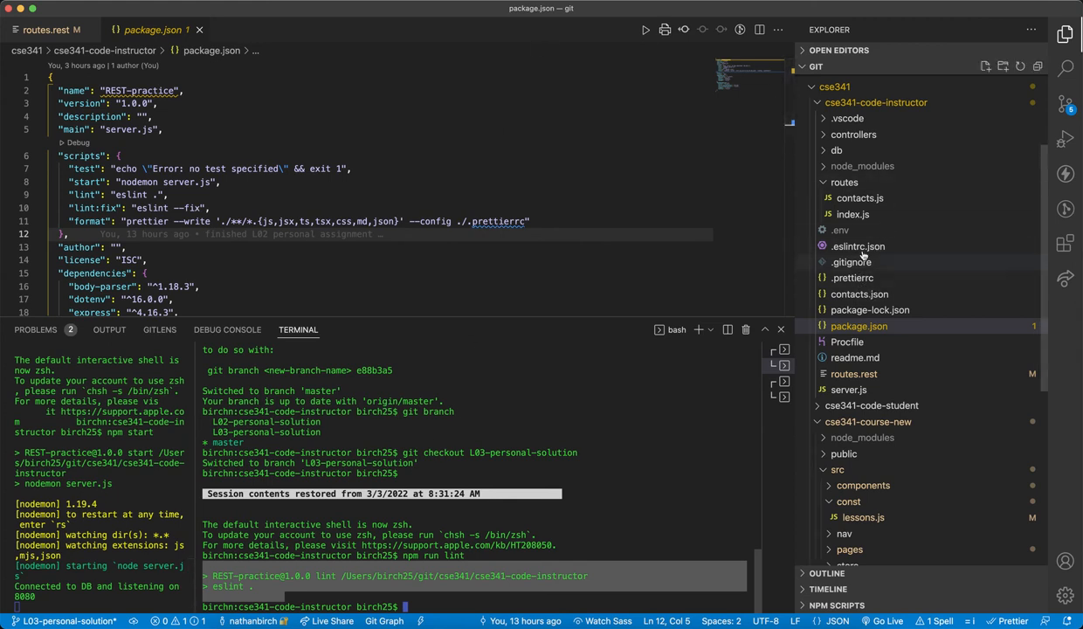
pyautogui.click(854, 213)
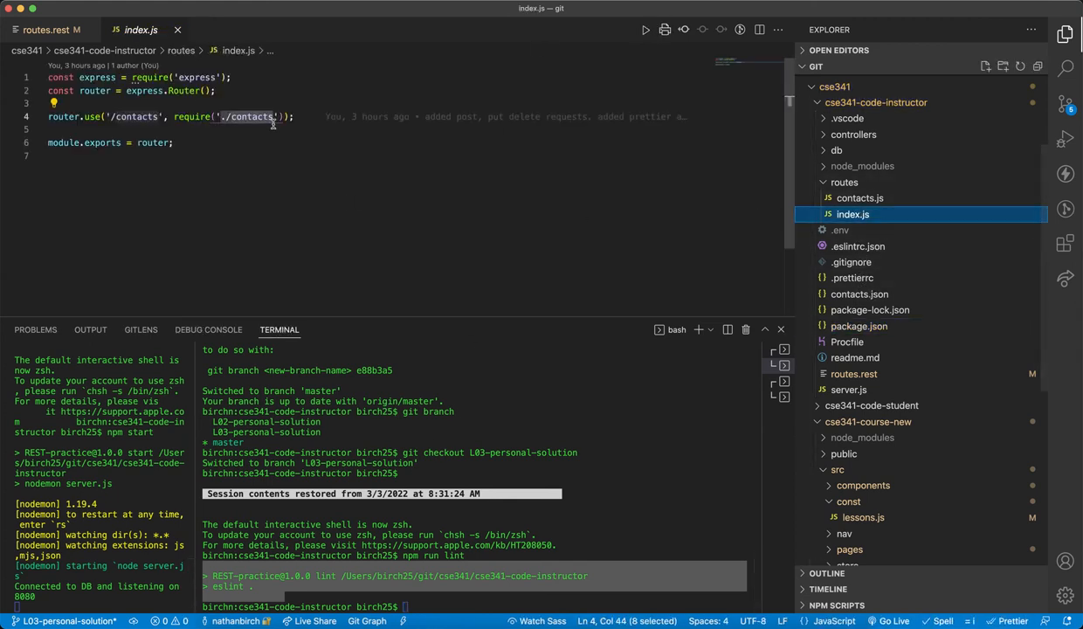
pyautogui.write('const testVariable = "')
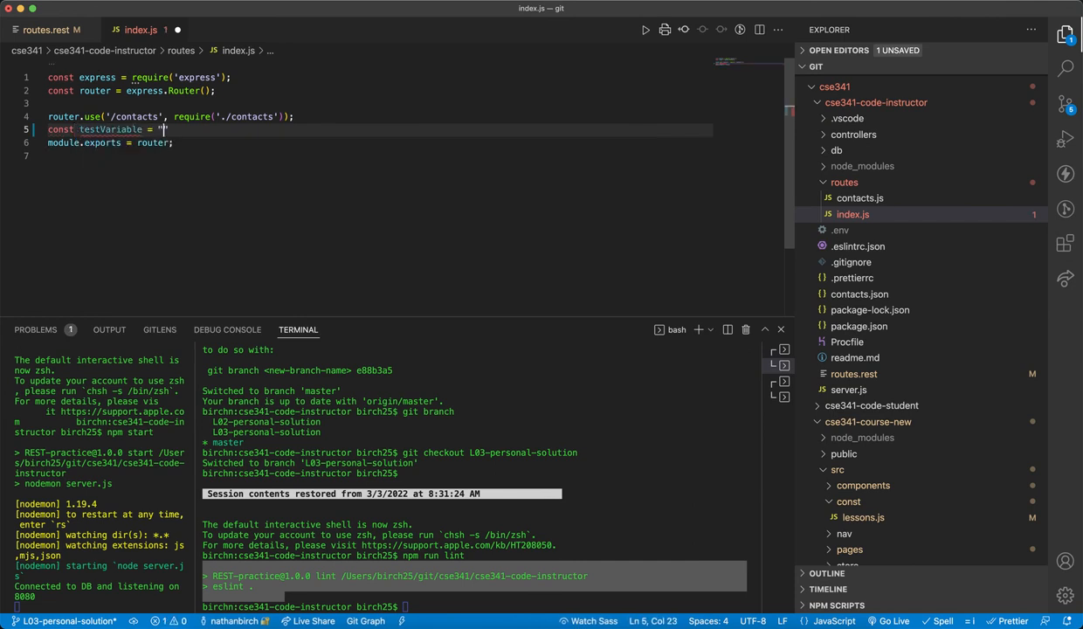
pyautogui.write("awesome!';")
pyautogui.click(476, 606)
pyautogui.write('npm run lint')
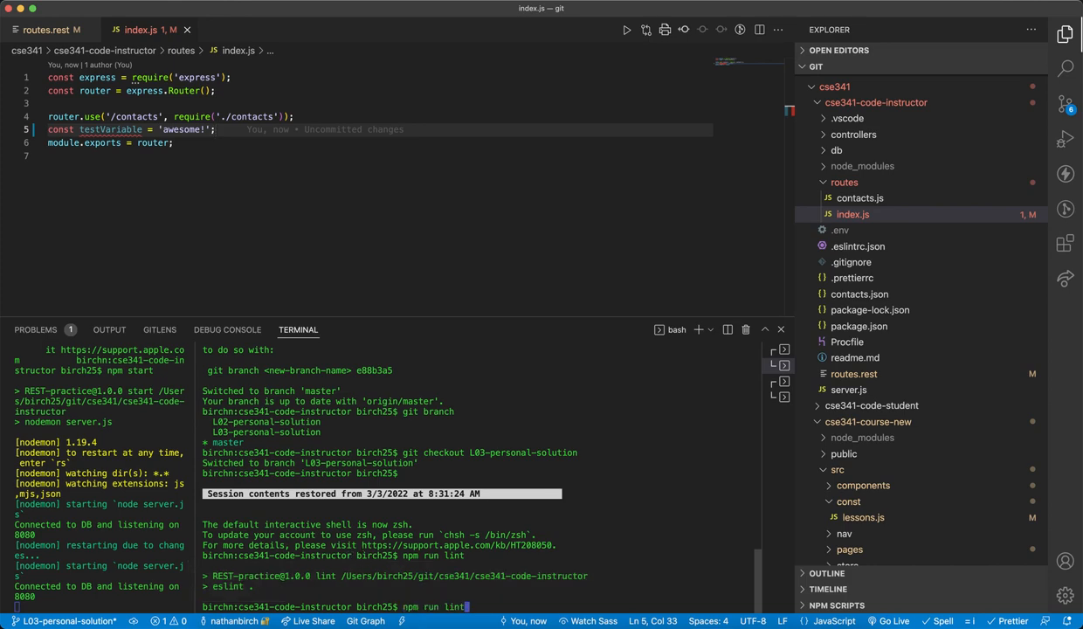
pyautogui.press('Enter')
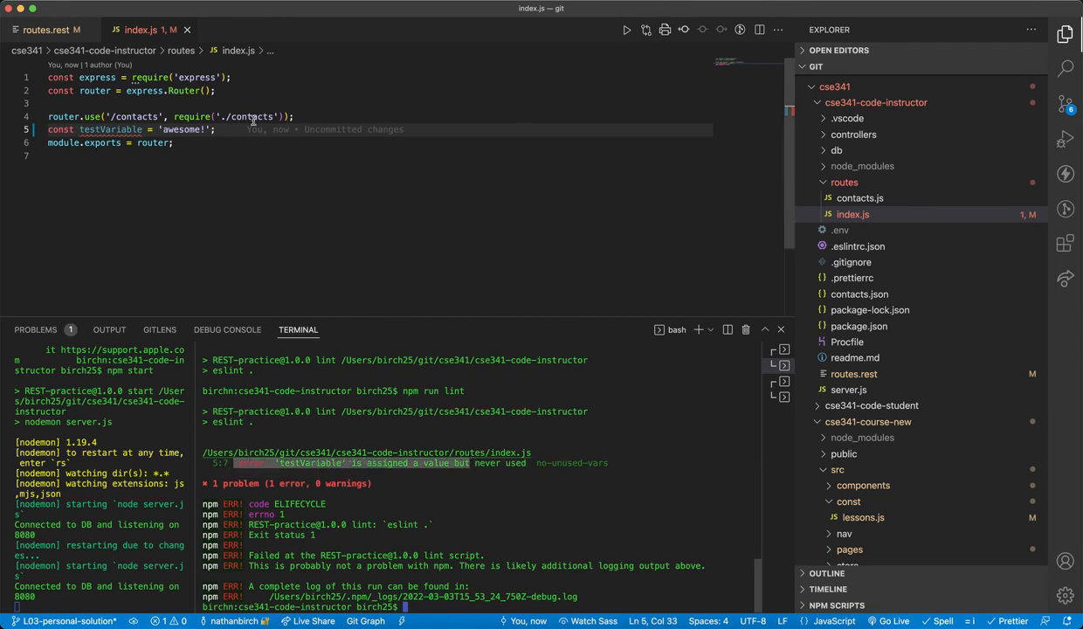
pyautogui.write('console.l')
pyautogui.write('npm run lint')
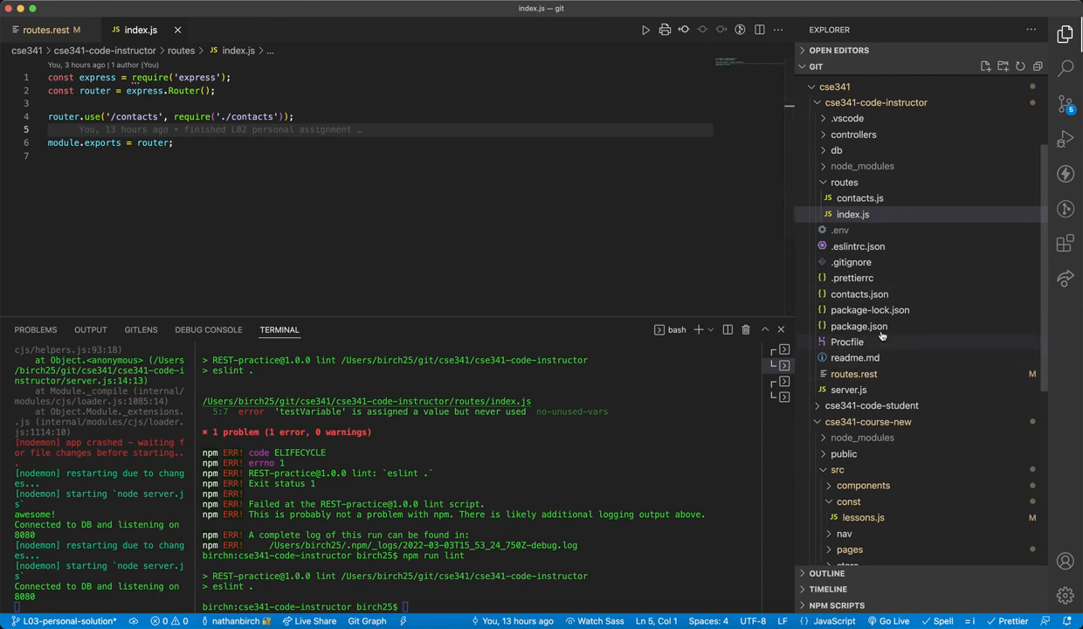
# Show the format script in package.json and run npm run format over the project
pyautogui.click(859, 326)
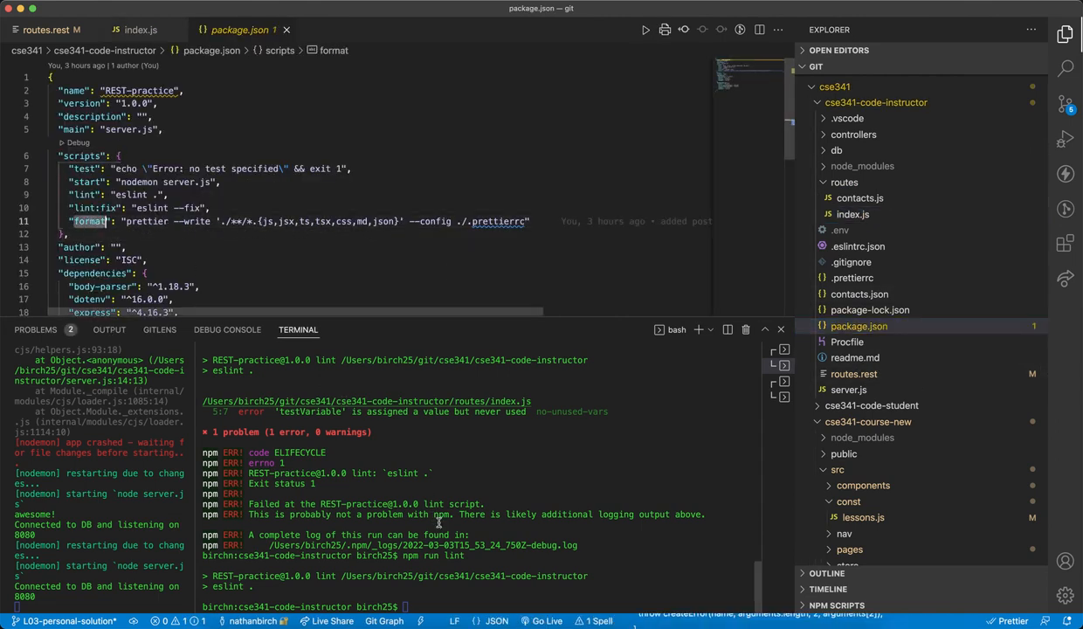
pyautogui.write('npm run for')
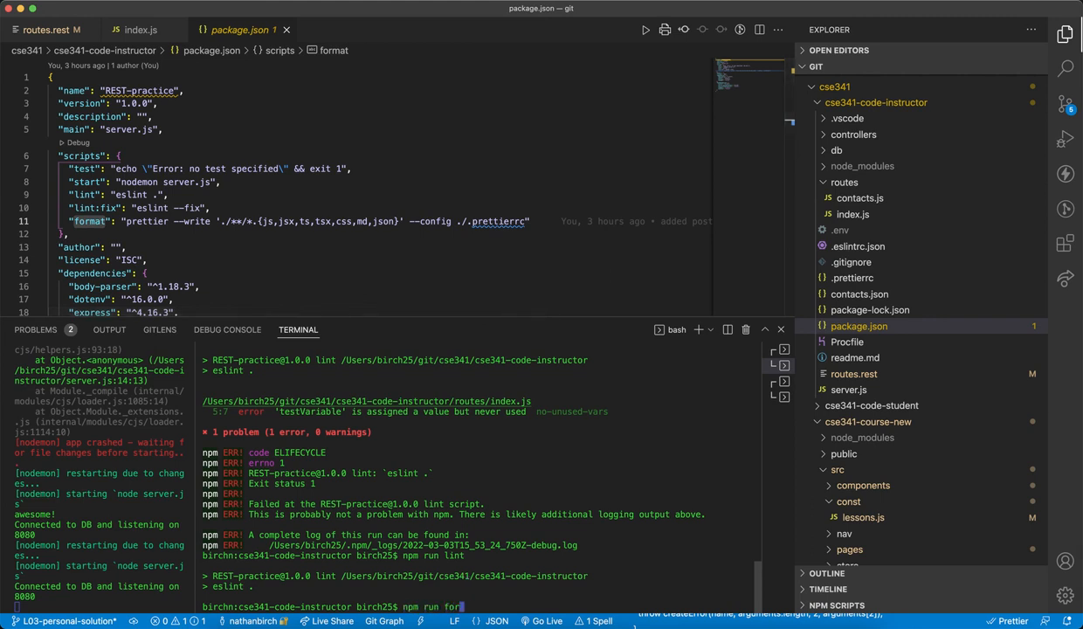
pyautogui.press('Enter')
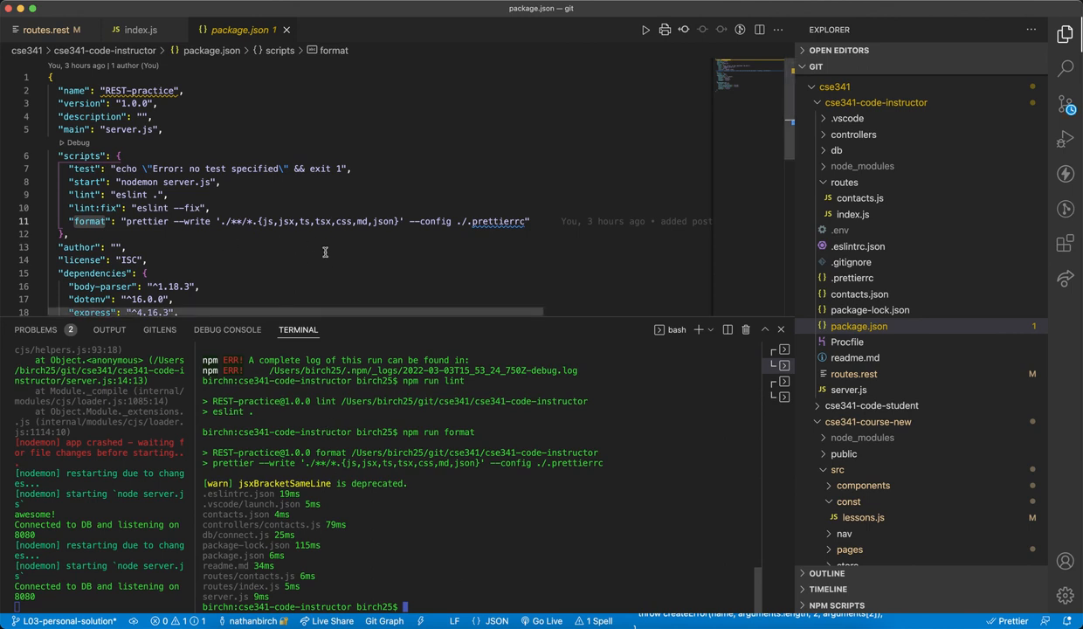
pyautogui.scroll(-3)
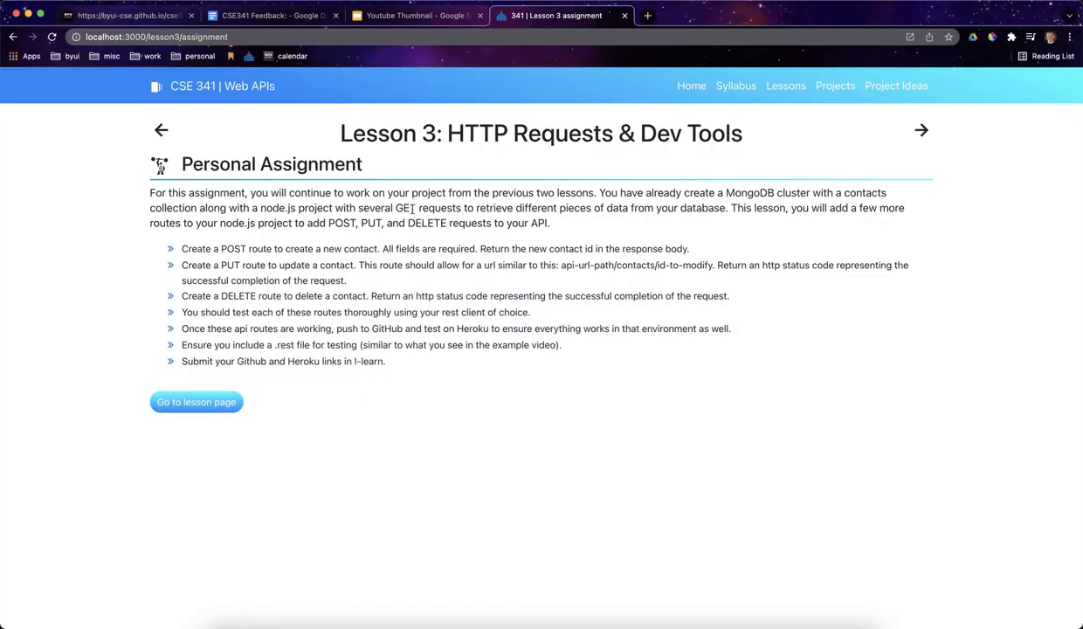
# Go to the Lesson 3 page and highlight the Setup ESLINT and PRETTIER article link
pyautogui.click(196, 402)
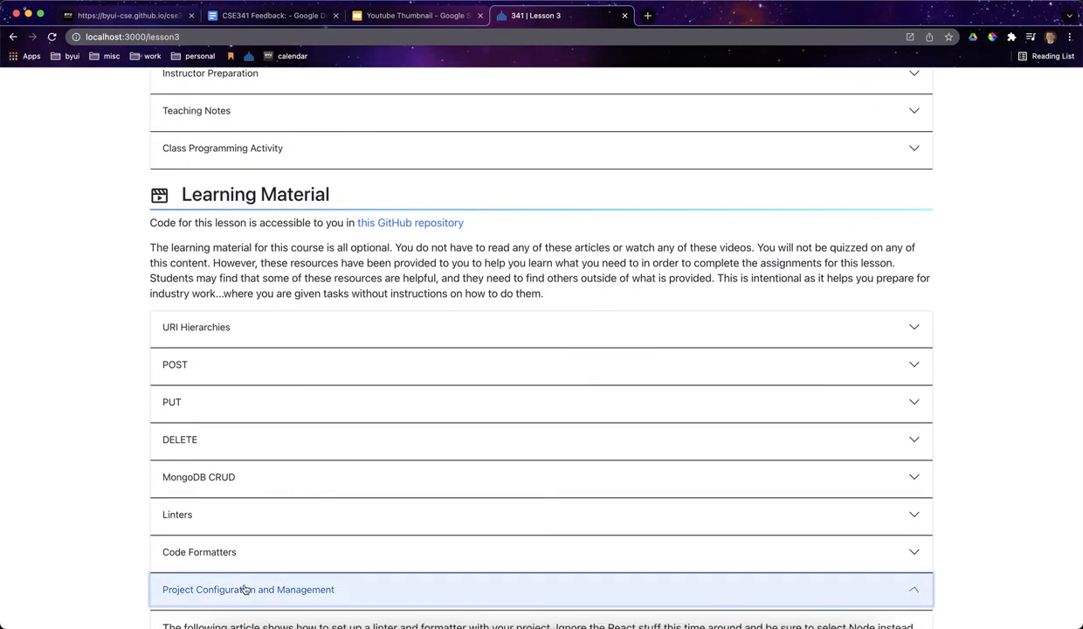
pyautogui.scroll(-3)
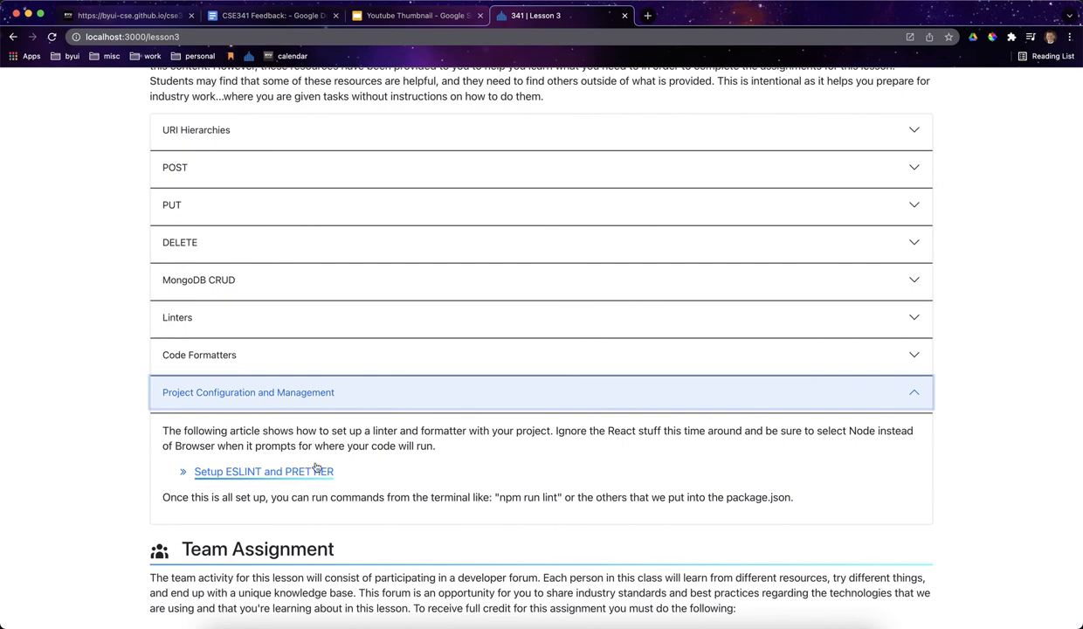
pyautogui.scroll(-3)
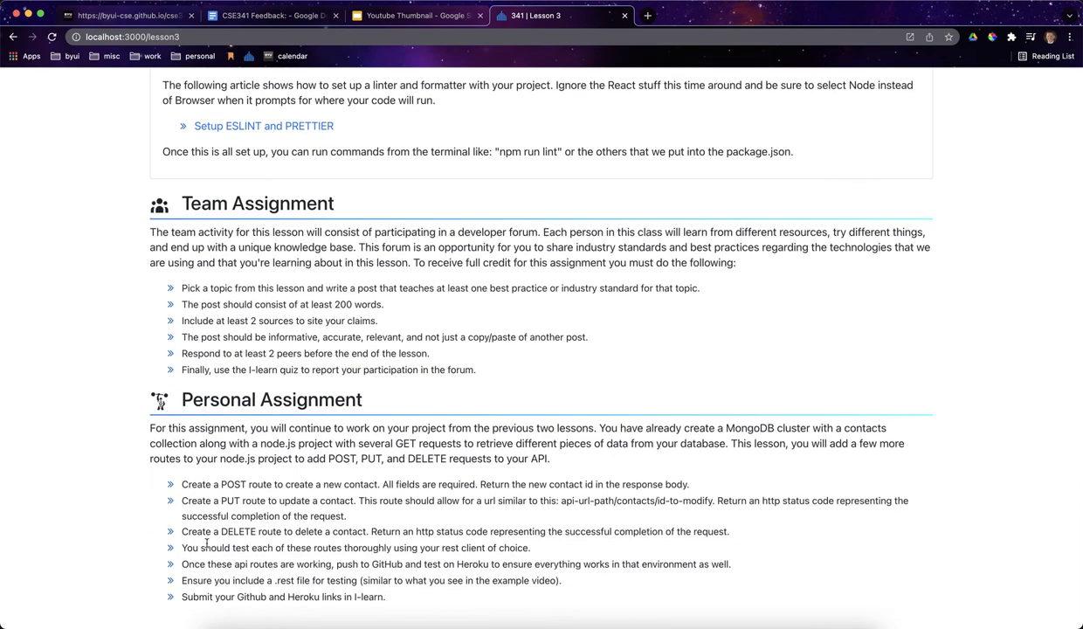
pyautogui.moveTo(182, 484); pyautogui.dragTo(279, 531)
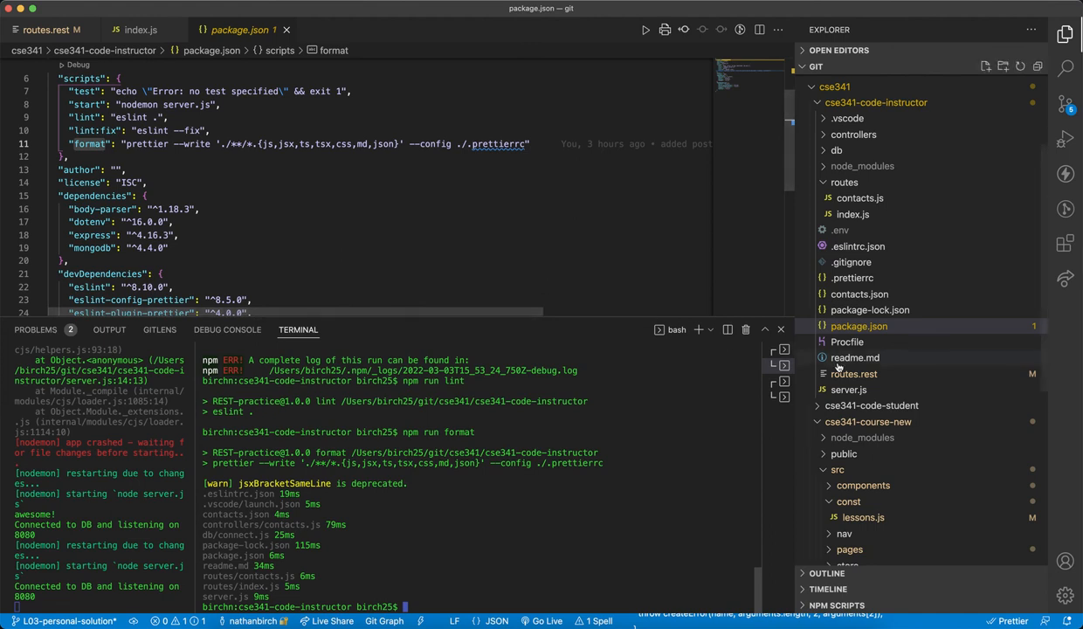
pyautogui.moveTo(854, 373)
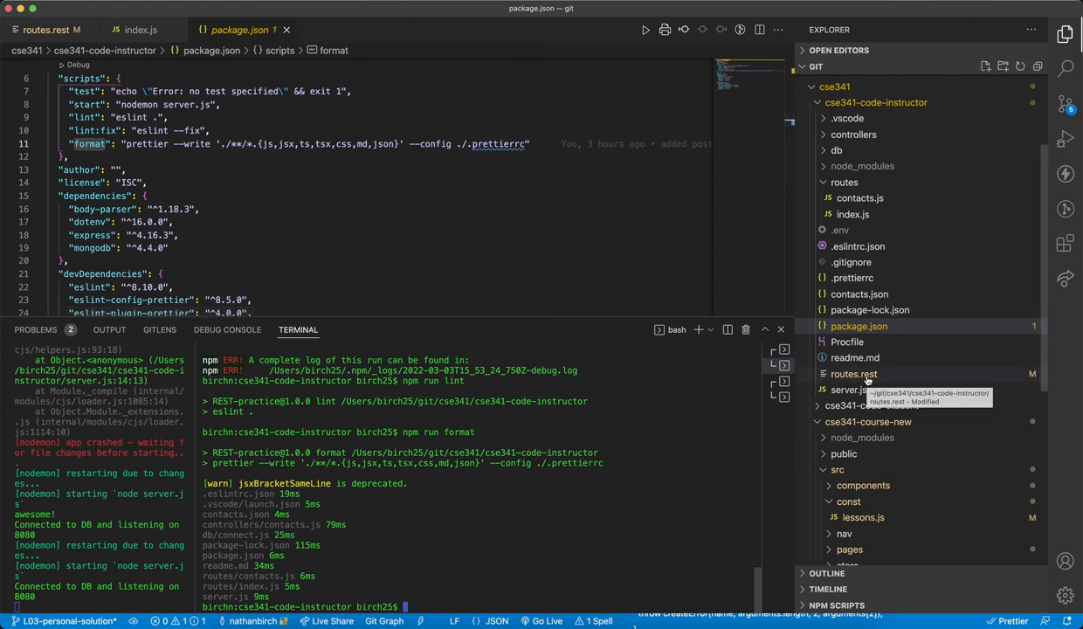